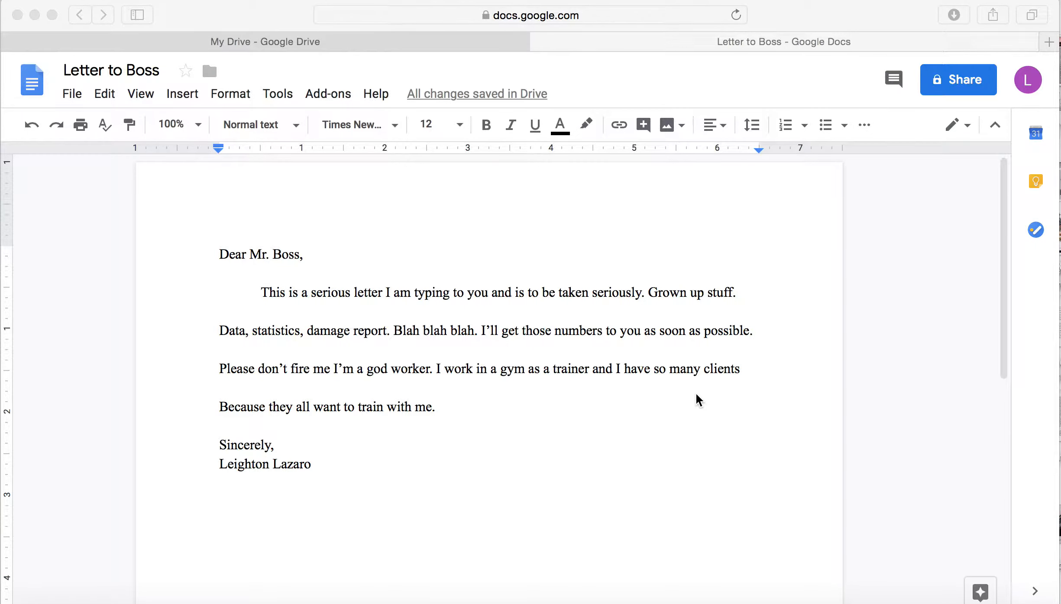
{"action": "mouse_move", "coordinate": [684, 386]}
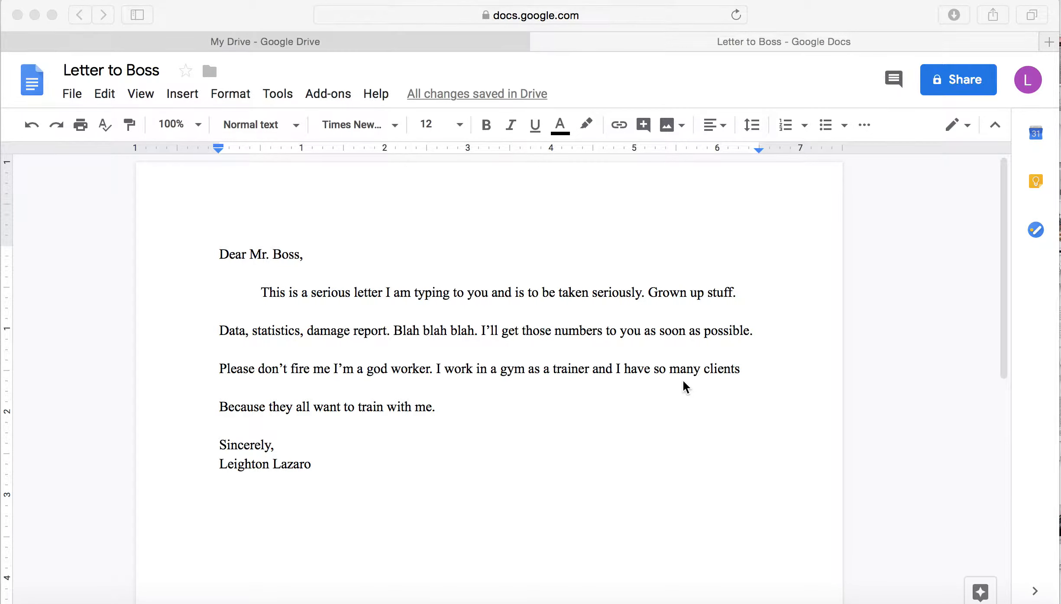
{"action": "mouse_move", "coordinate": [334, 357]}
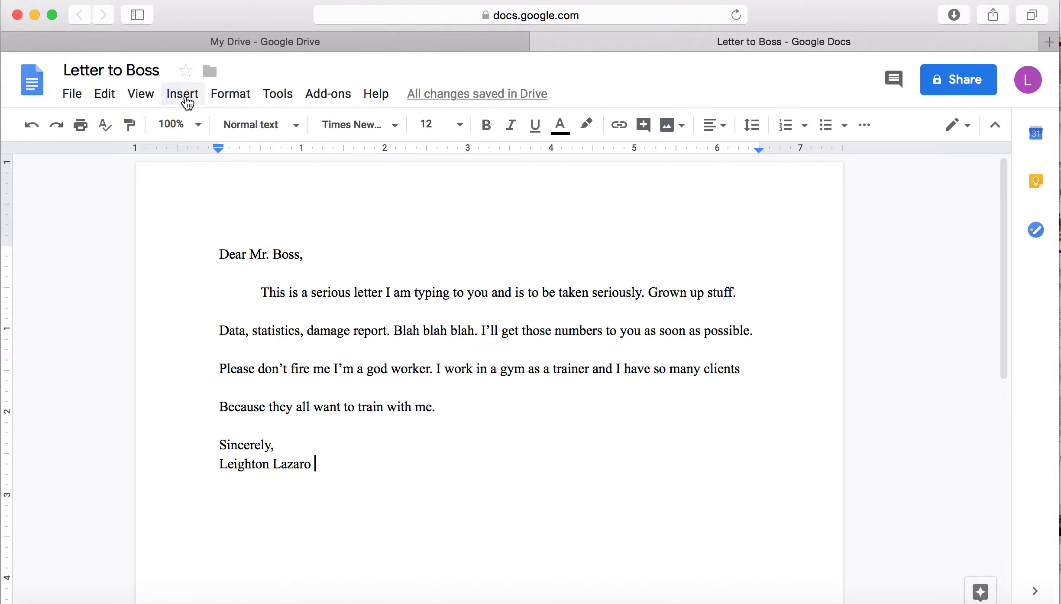
Start a new blank drawing from the Insert menu's Drawing submenu
{"action": "left_click", "coordinate": [182, 93]}
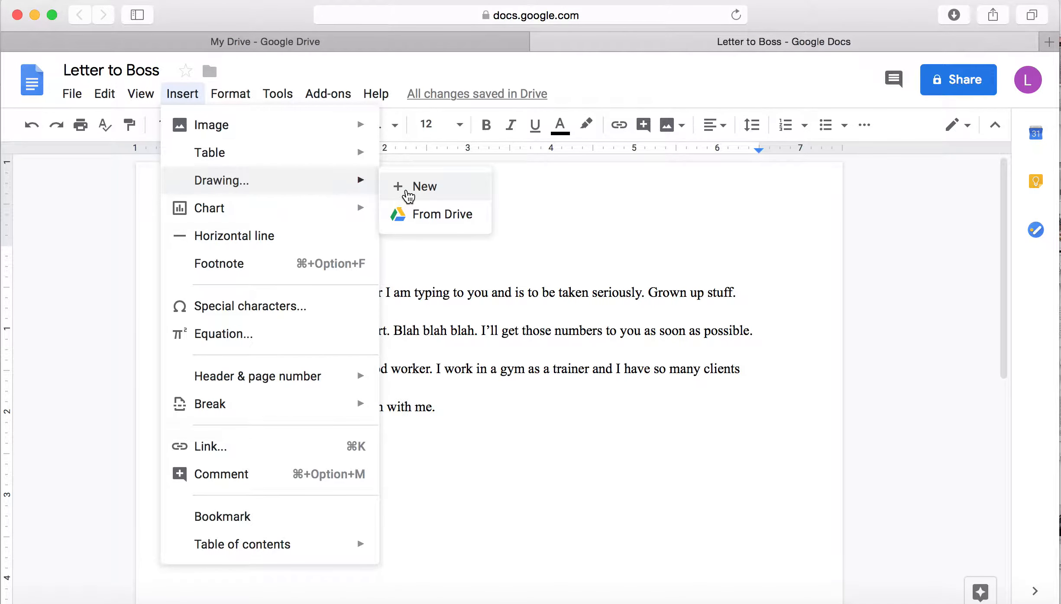
{"action": "left_click", "coordinate": [424, 186]}
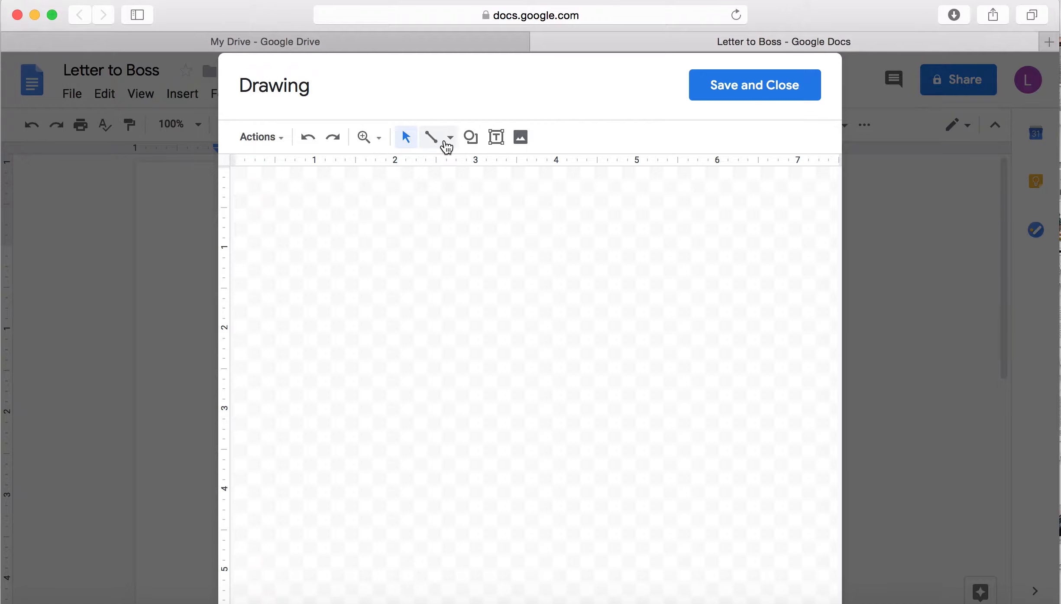
Draw a light blue circle, duplicate it level beside the first, and start a scribbled joining line
{"action": "left_click", "coordinate": [431, 137]}
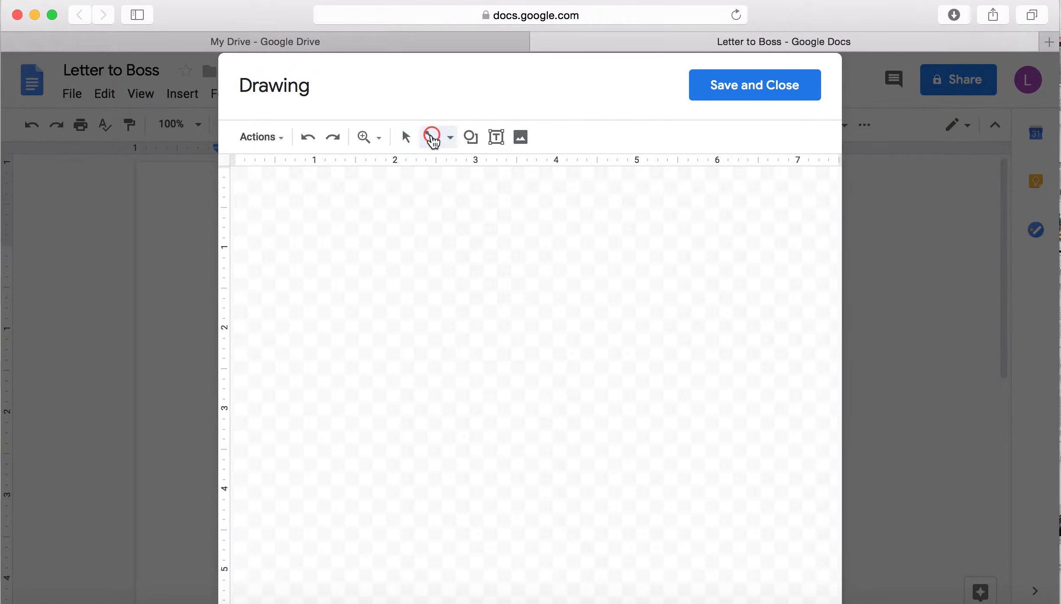
{"action": "left_click", "coordinate": [470, 137]}
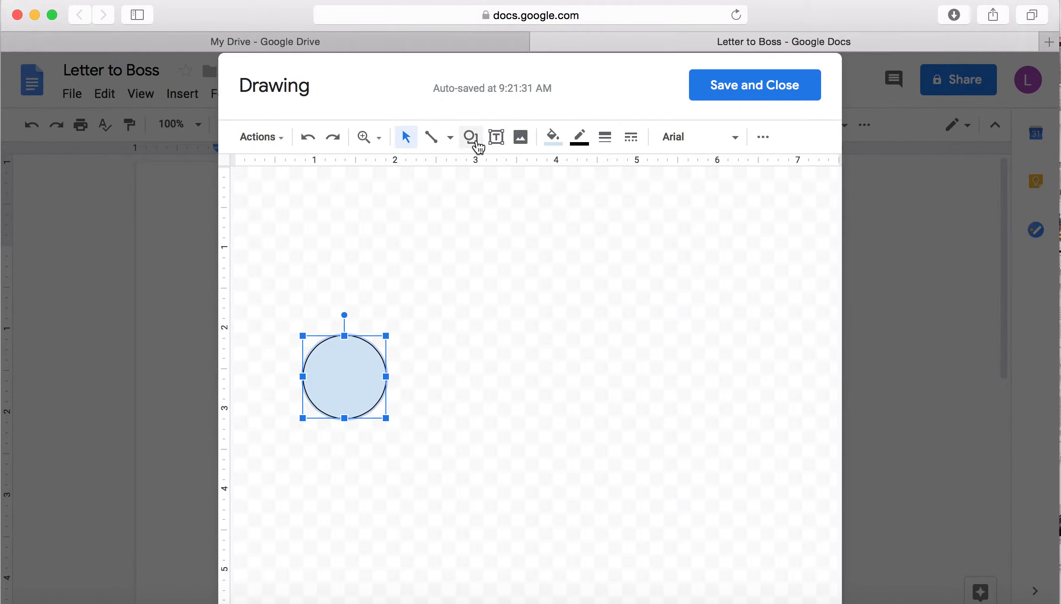
{"action": "left_click", "coordinate": [470, 137]}
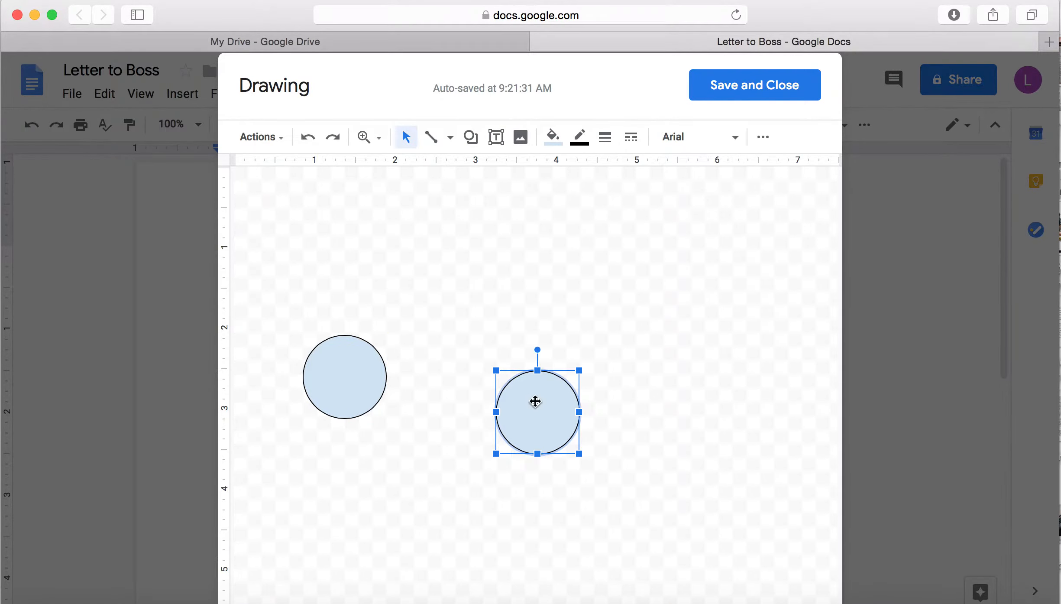
{"action": "left_click_drag", "start_coordinate": [537, 402], "coordinate": [500, 376]}
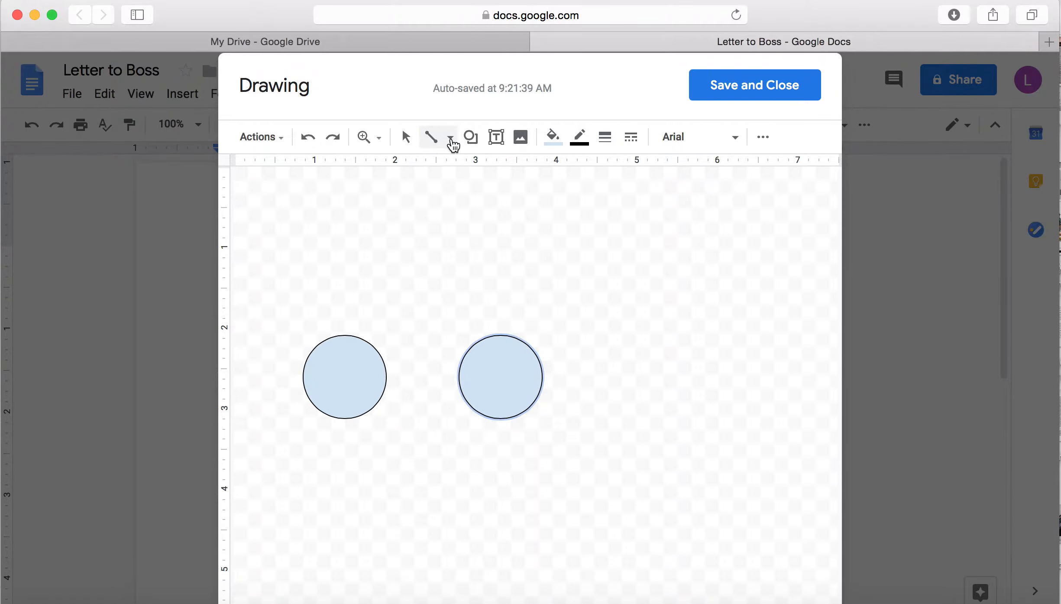
{"action": "left_click", "coordinate": [432, 137]}
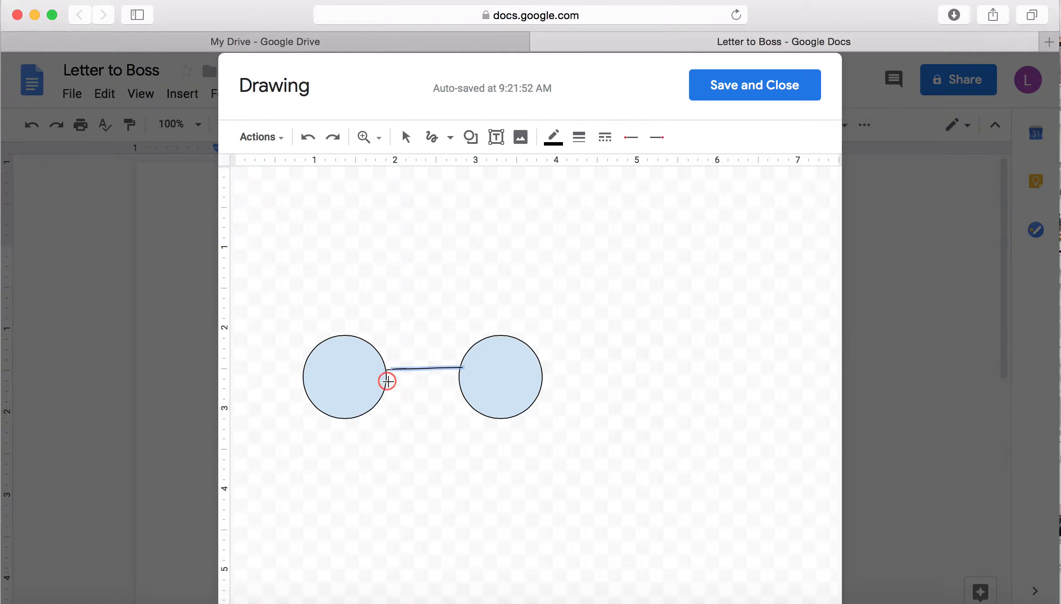
Scribble a second bar between the circles and handwrite 15 inside each circle
{"action": "left_click_drag", "start_coordinate": [386, 381], "coordinate": [463, 378]}
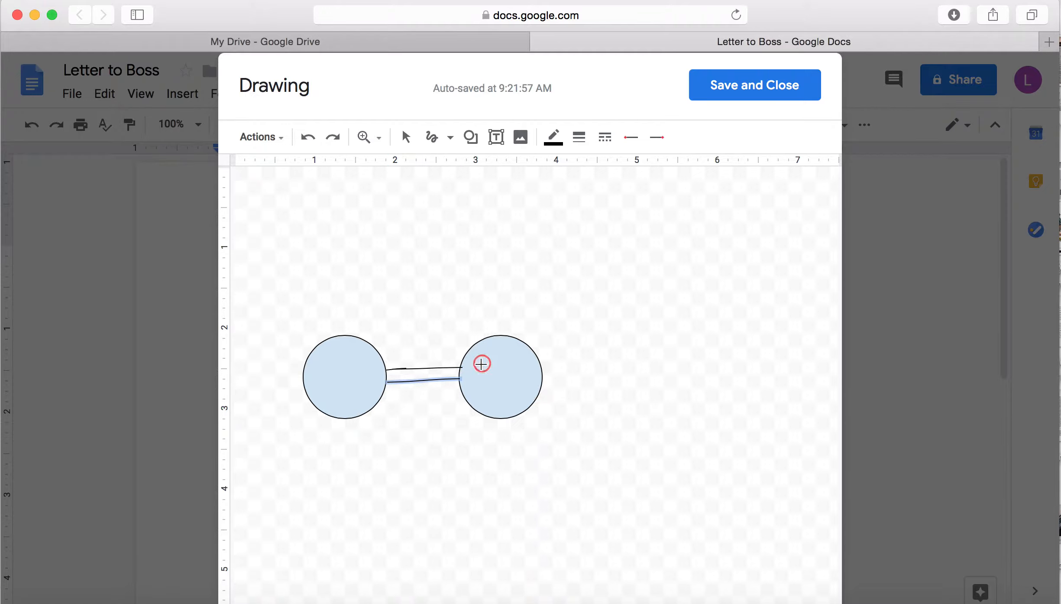
{"action": "left_click_drag", "start_coordinate": [481, 364], "coordinate": [487, 403]}
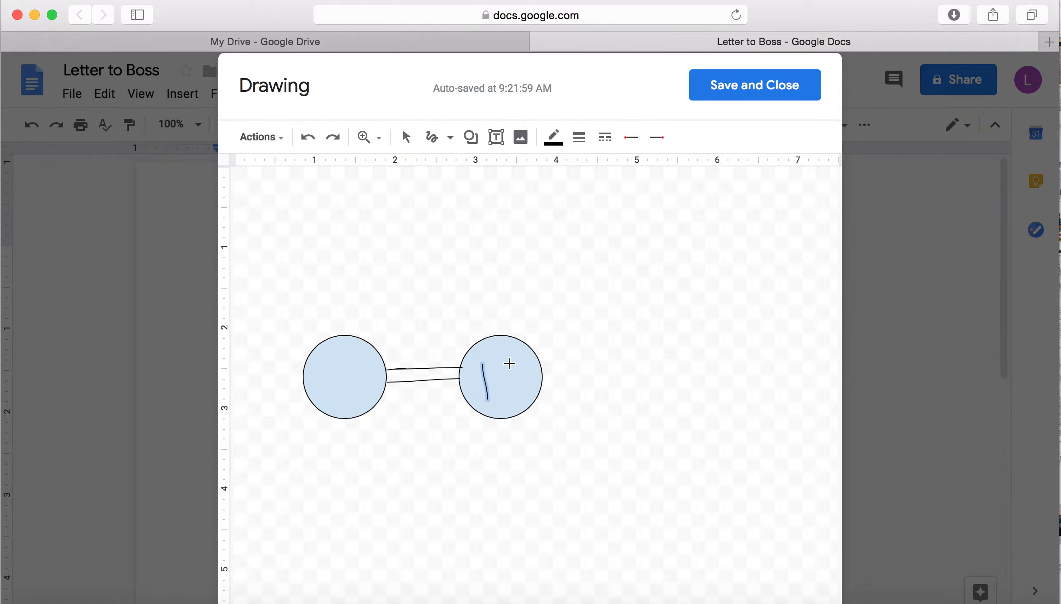
{"action": "left_click_drag", "start_coordinate": [494, 369], "coordinate": [504, 392]}
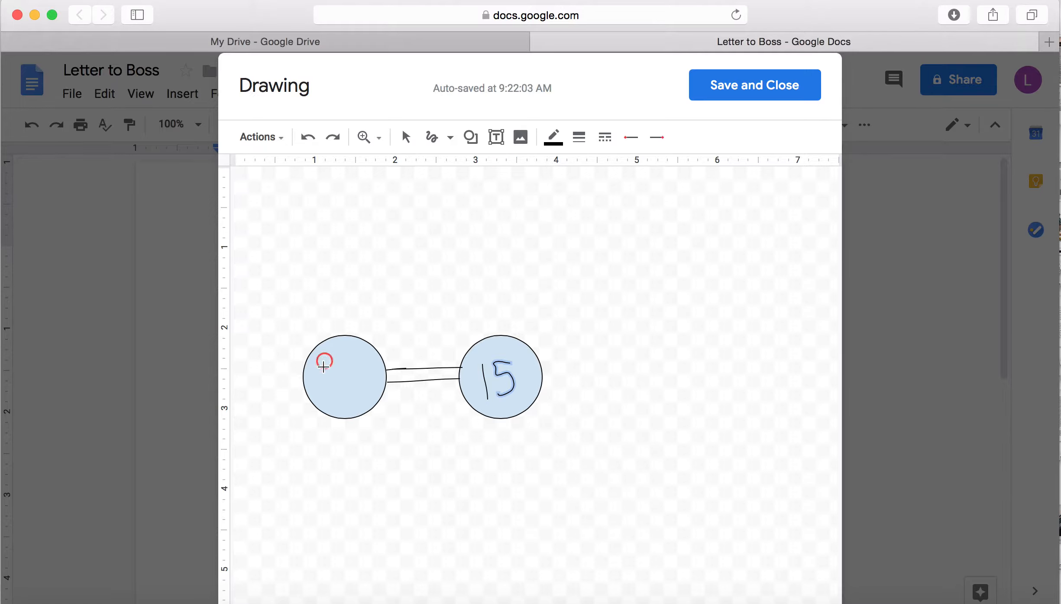
{"action": "left_click_drag", "start_coordinate": [332, 359], "coordinate": [329, 406]}
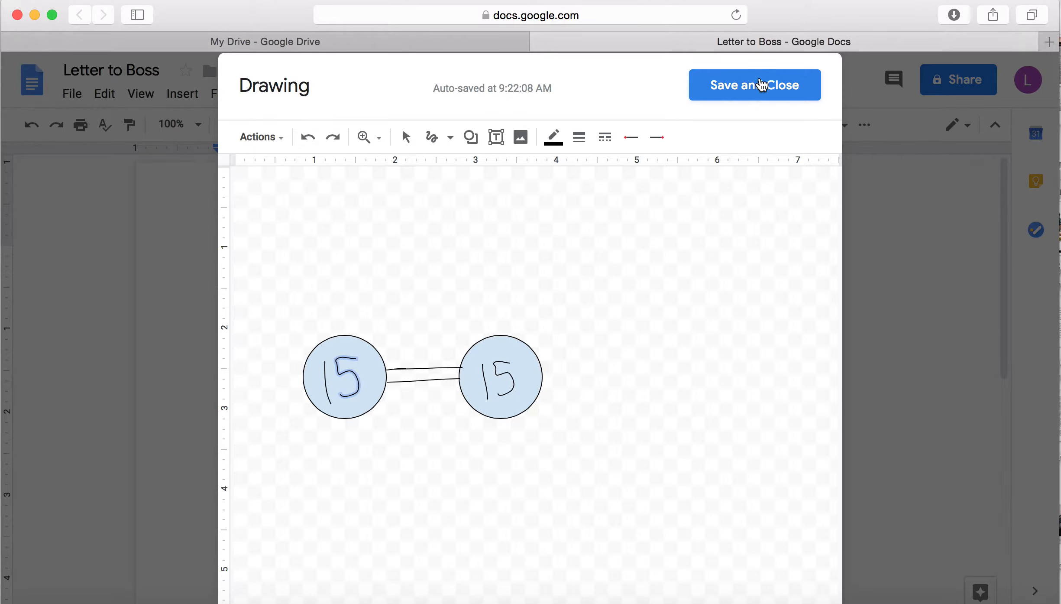
Save the dumbbell drawing into the letter and move it right of the closing lines
{"action": "left_click", "coordinate": [754, 85]}
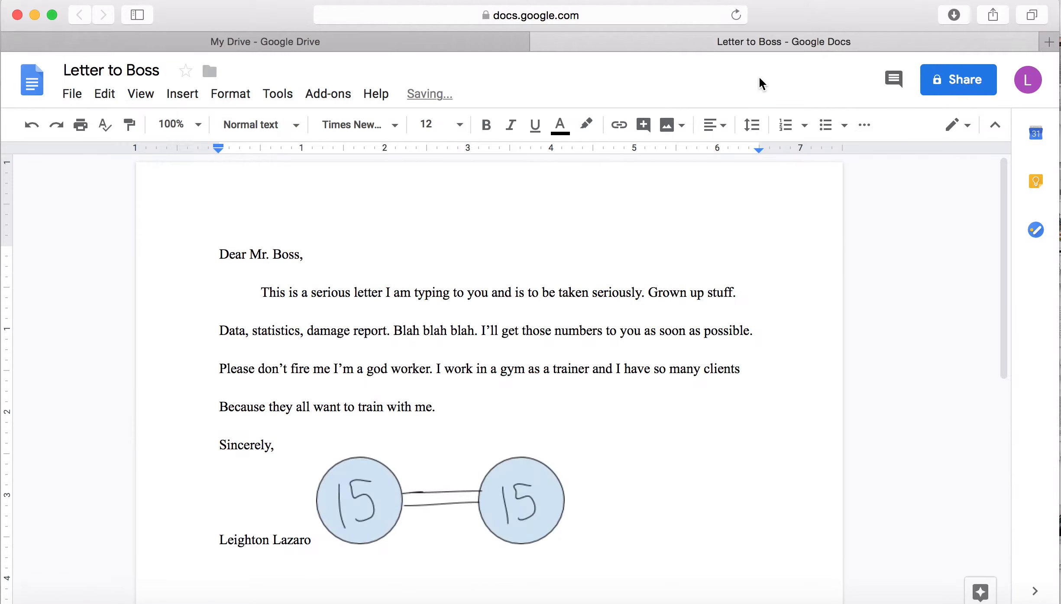
{"action": "scroll", "scroll_direction": "down", "scroll_amount": 3}
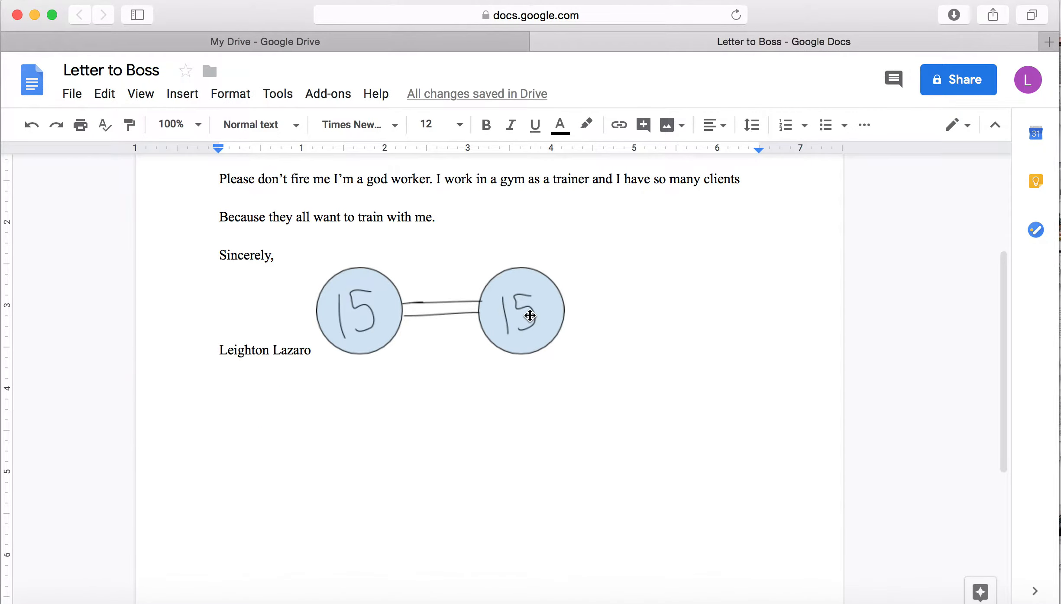
{"action": "left_click", "coordinate": [521, 312]}
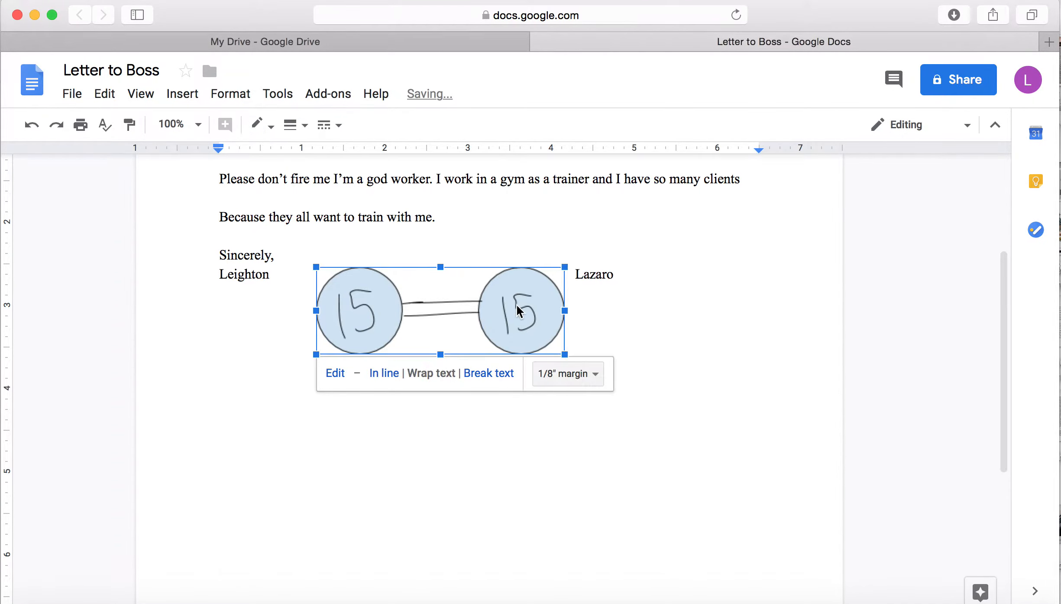
{"action": "left_click_drag", "start_coordinate": [440, 311], "coordinate": [688, 397]}
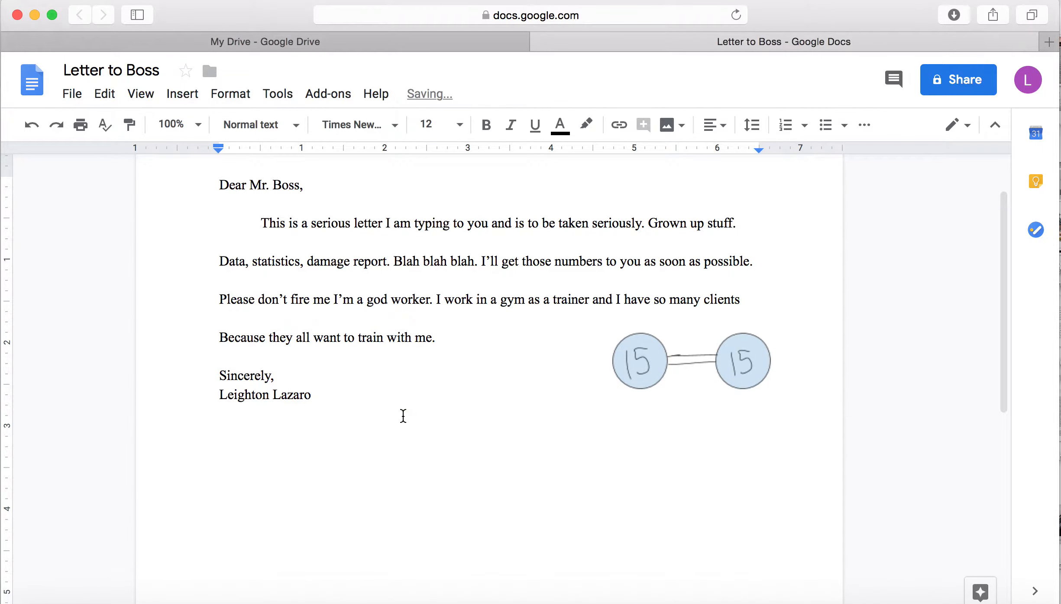
Create a second blank drawing through Insert > Drawing > New
{"action": "left_click", "coordinate": [182, 94]}
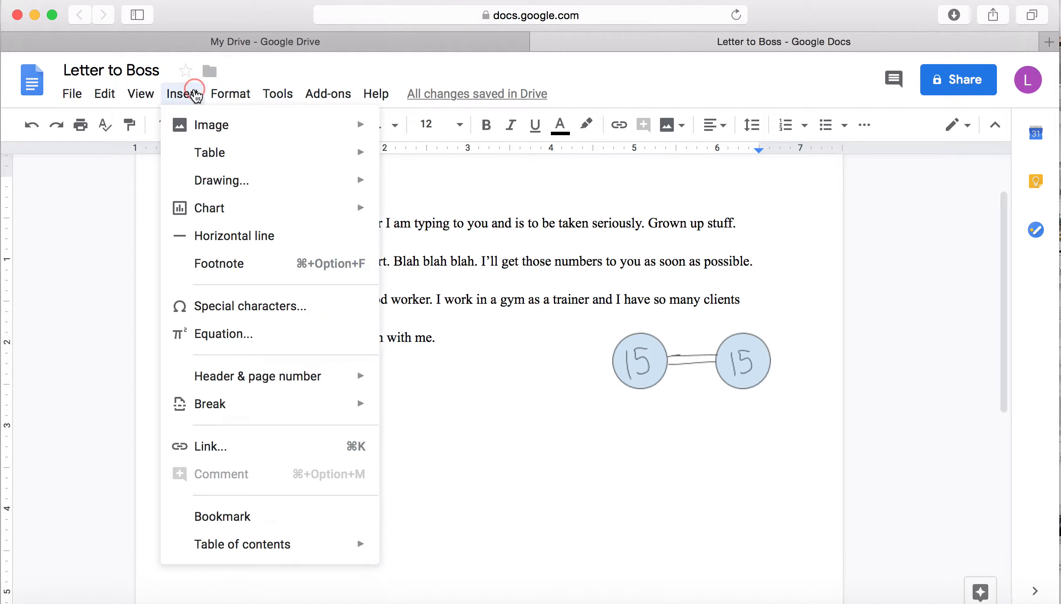
{"action": "mouse_move", "coordinate": [221, 180]}
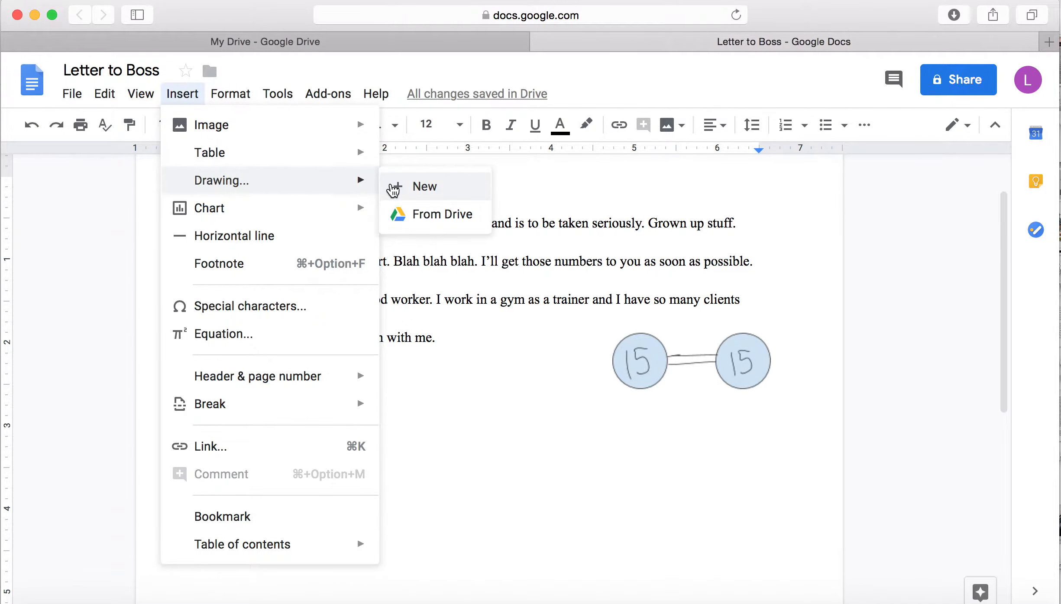
{"action": "left_click", "coordinate": [425, 187]}
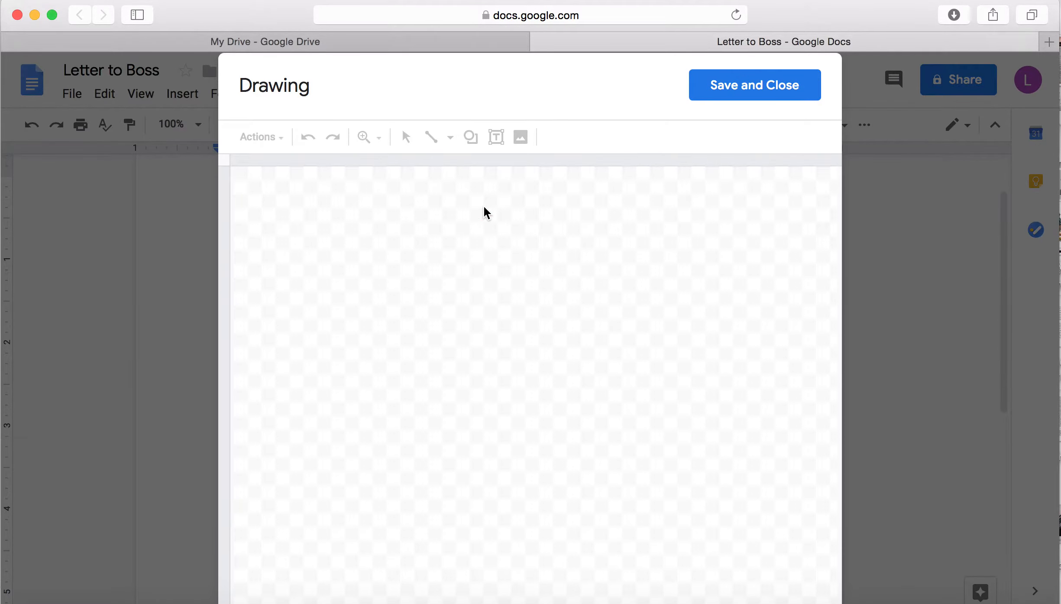
{"action": "left_click", "coordinate": [405, 137]}
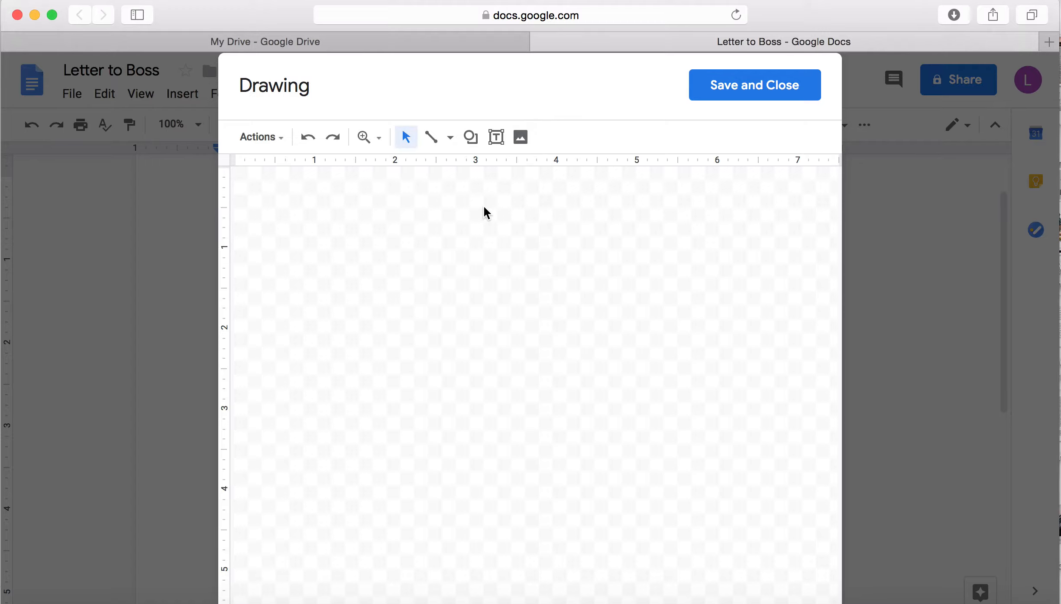
{"action": "mouse_move", "coordinate": [487, 160]}
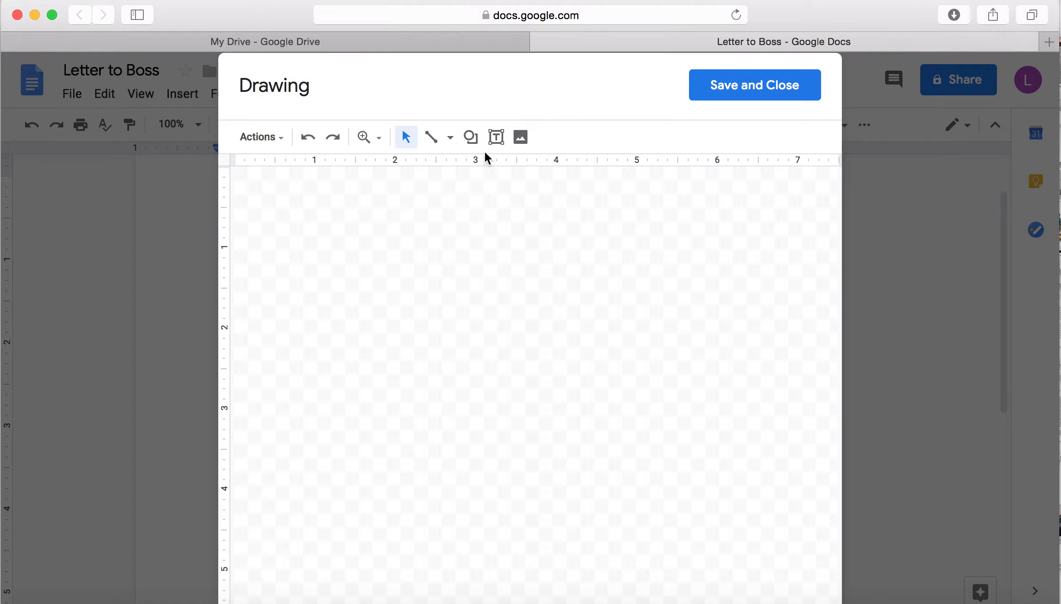
{"action": "mouse_move", "coordinate": [520, 137]}
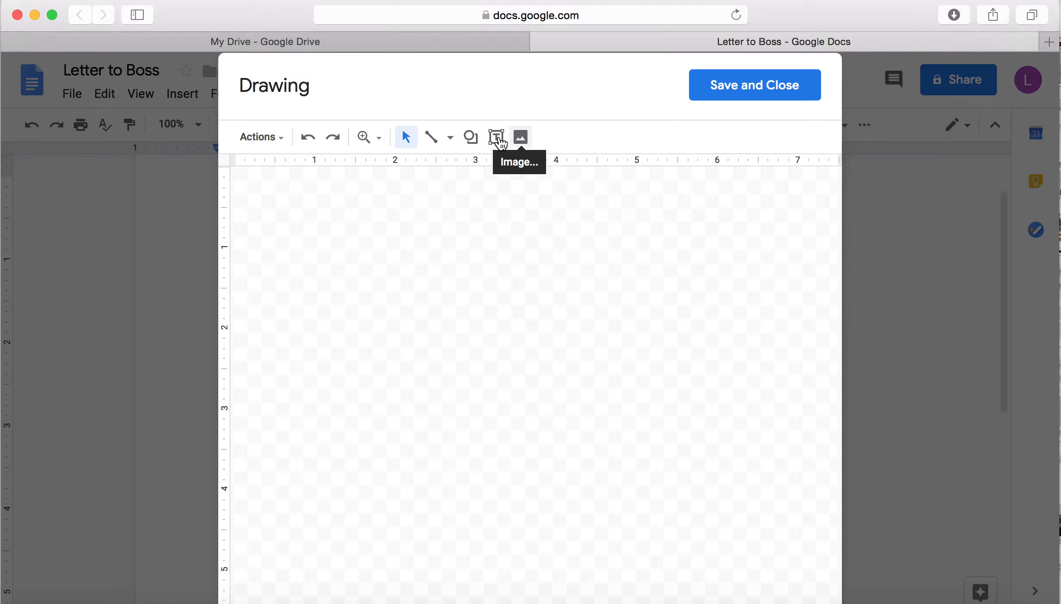
Search images for '15 pound dumbbells' and insert the photo of two dumbbells on red
{"action": "left_click", "coordinate": [520, 137]}
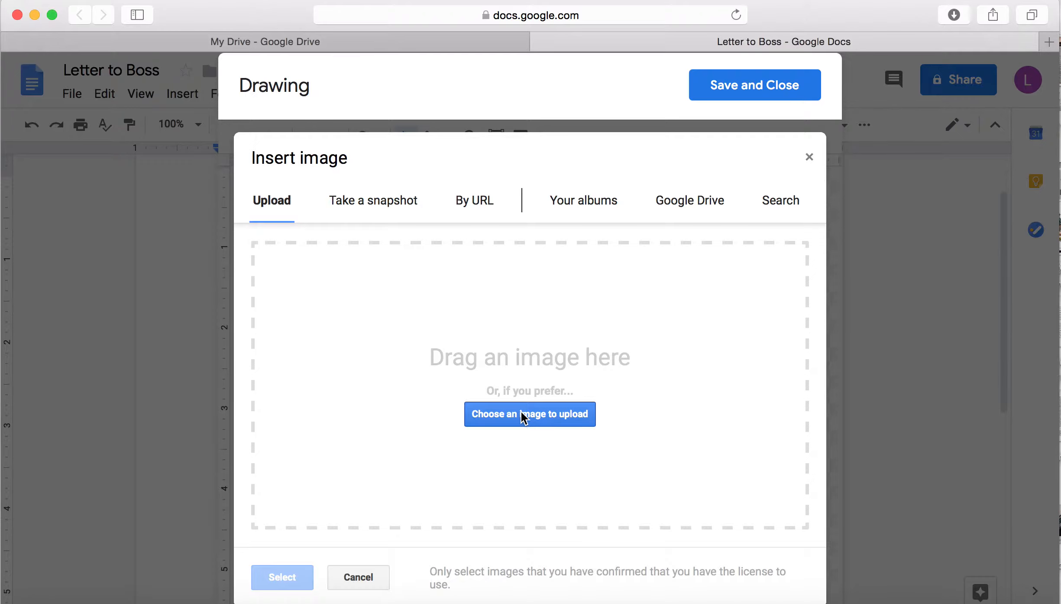
{"action": "mouse_move", "coordinate": [649, 257]}
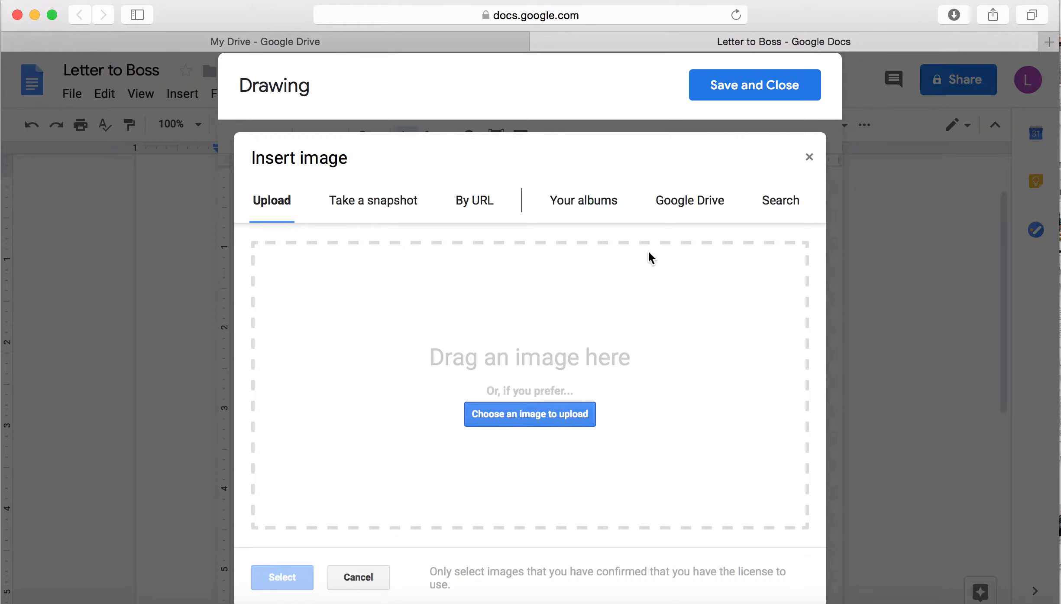
{"action": "left_click", "coordinate": [530, 414]}
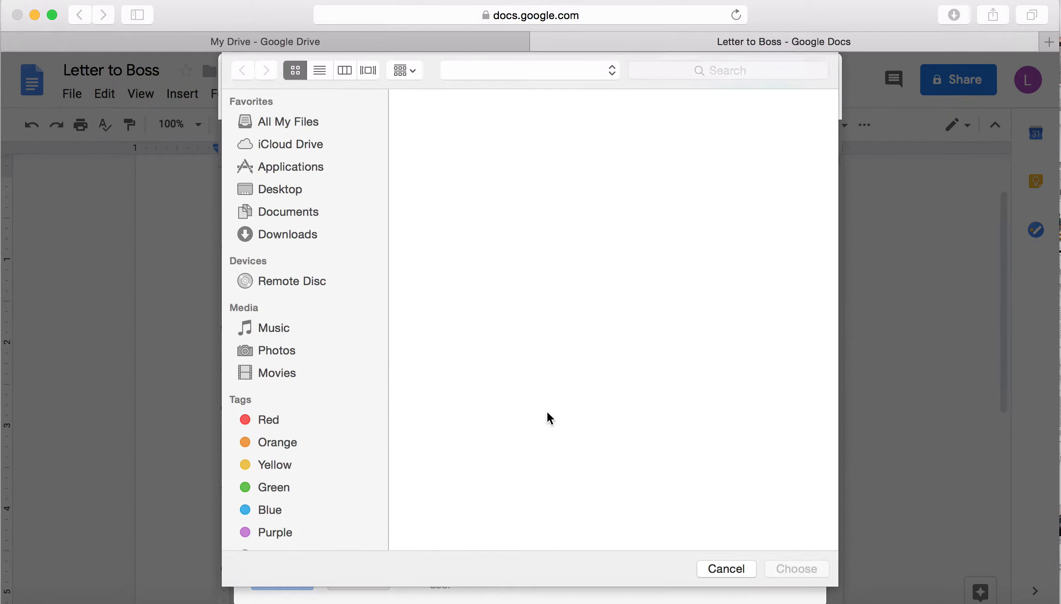
{"action": "left_click", "coordinate": [288, 211]}
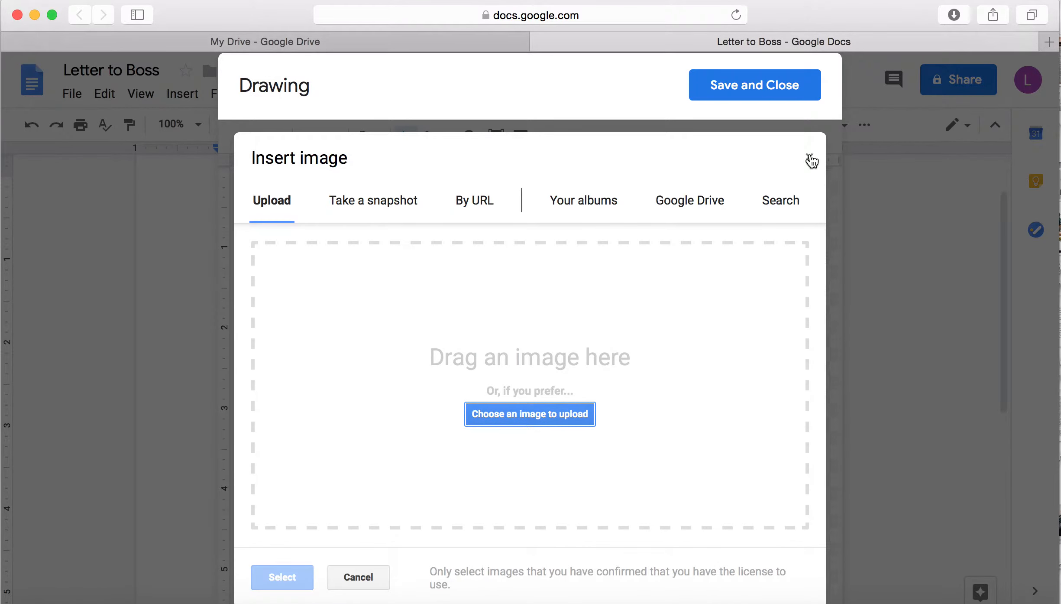
{"action": "left_click", "coordinate": [779, 200]}
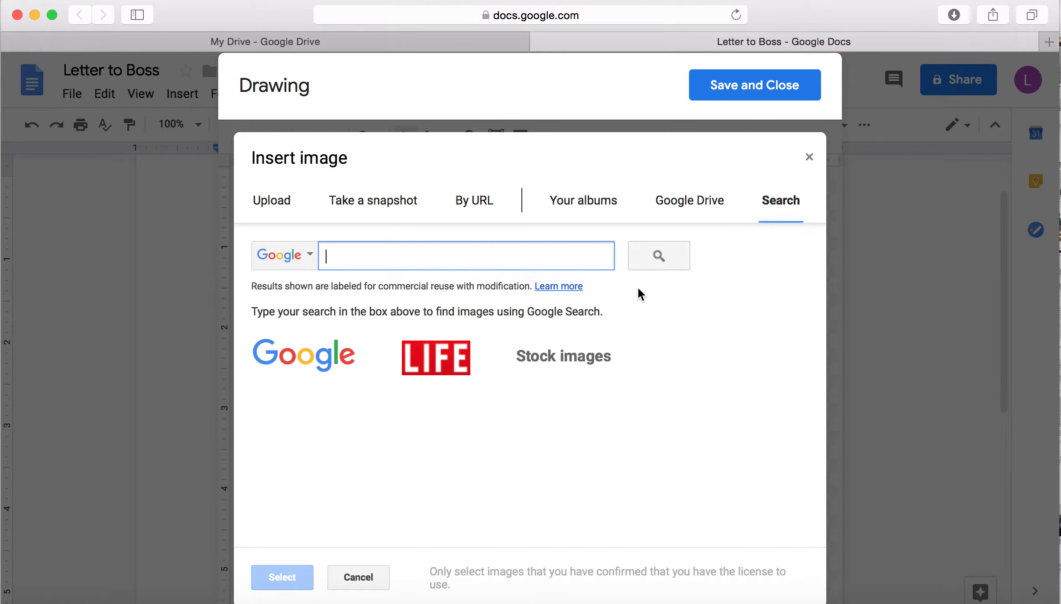
{"action": "mouse_move", "coordinate": [510, 286]}
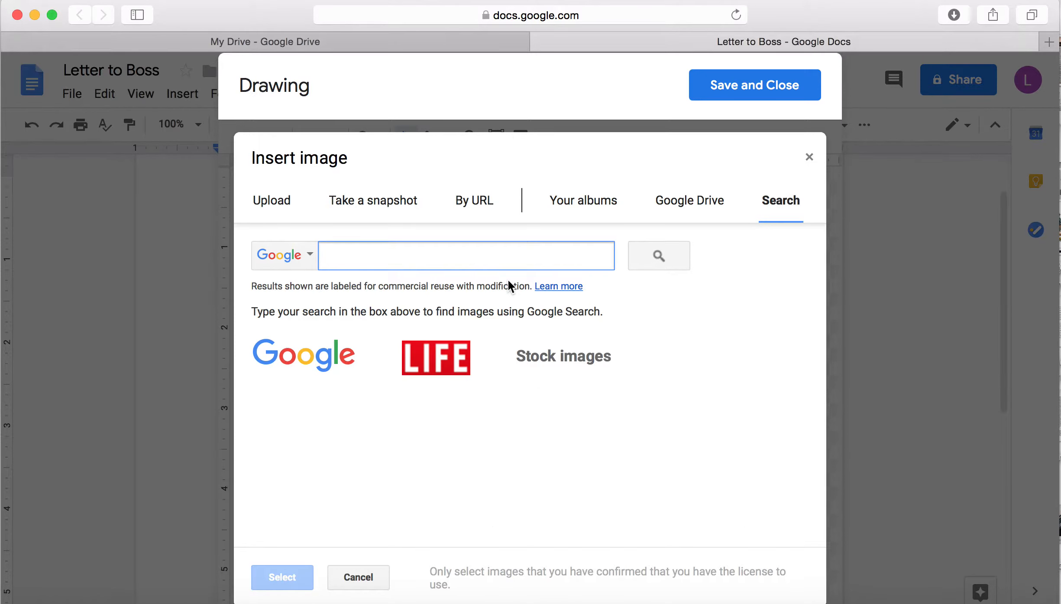
{"action": "type", "text": "15"}
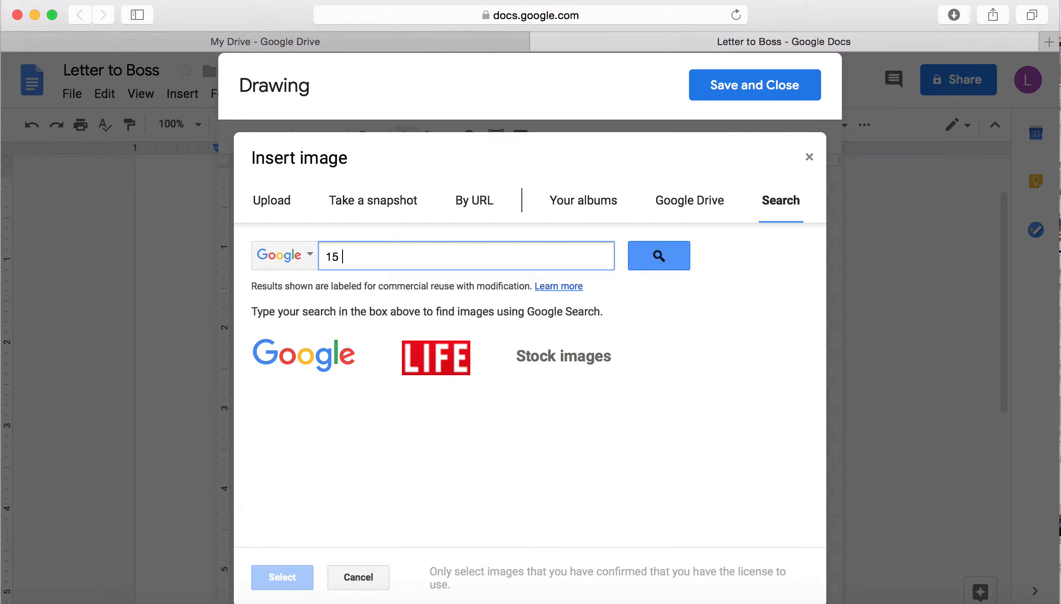
{"action": "type", "text": "pound dumbbells"}
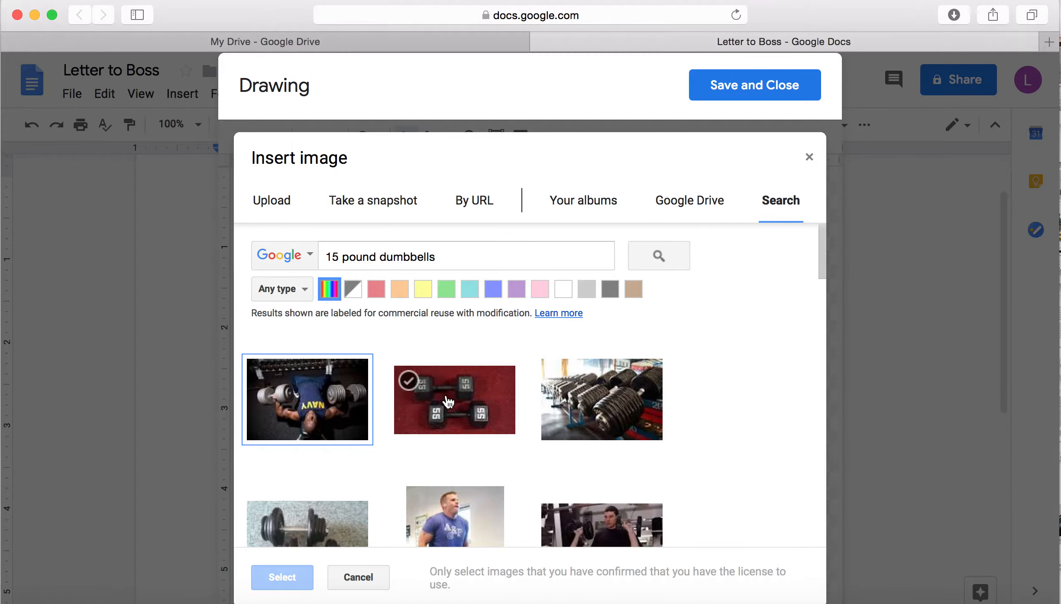
{"action": "scroll", "scroll_direction": "down", "scroll_amount": 3}
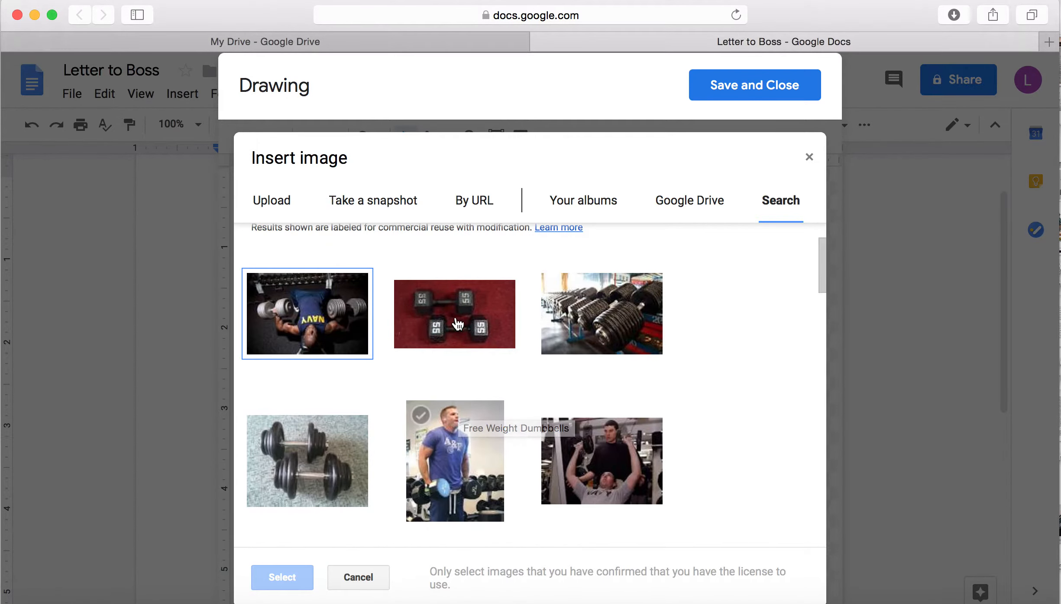
{"action": "left_click", "coordinate": [455, 314]}
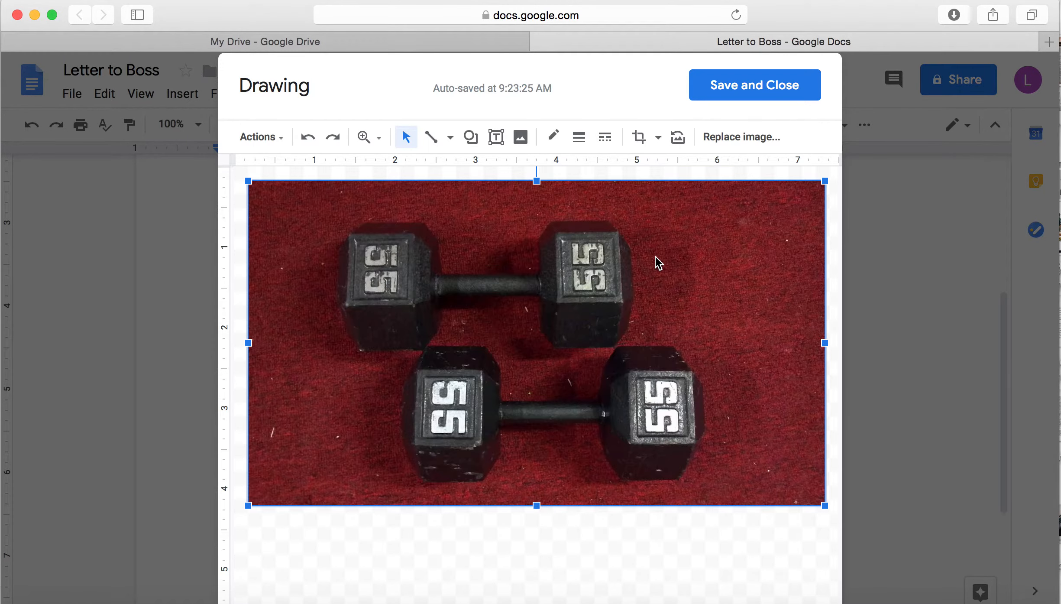
{"action": "mouse_move", "coordinate": [824, 342]}
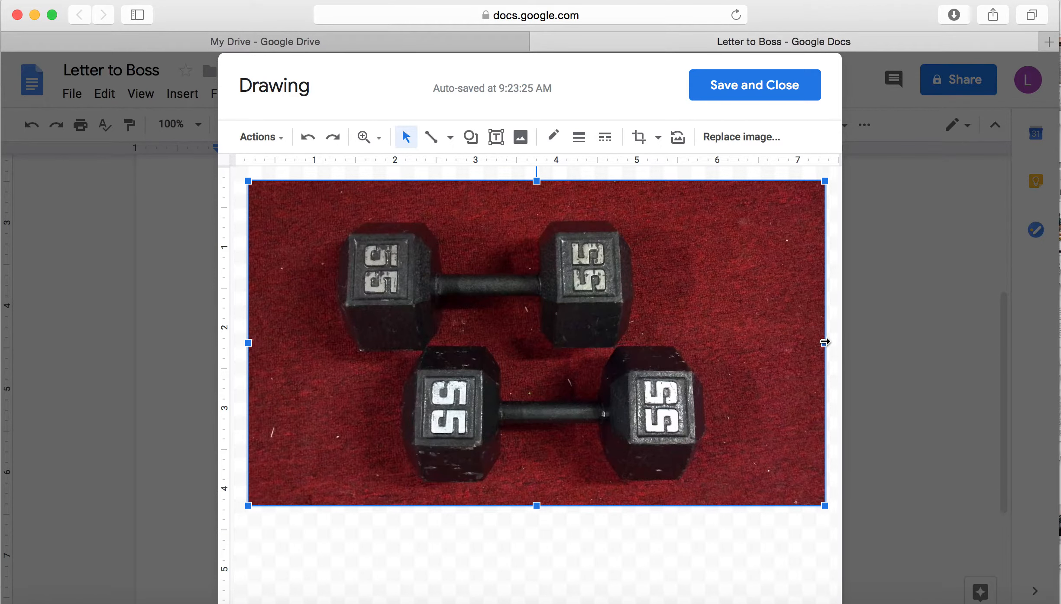
Narrow the dumbbell photo to a squarer shape and save it into the letter
{"action": "left_click_drag", "start_coordinate": [825, 342], "coordinate": [596, 342]}
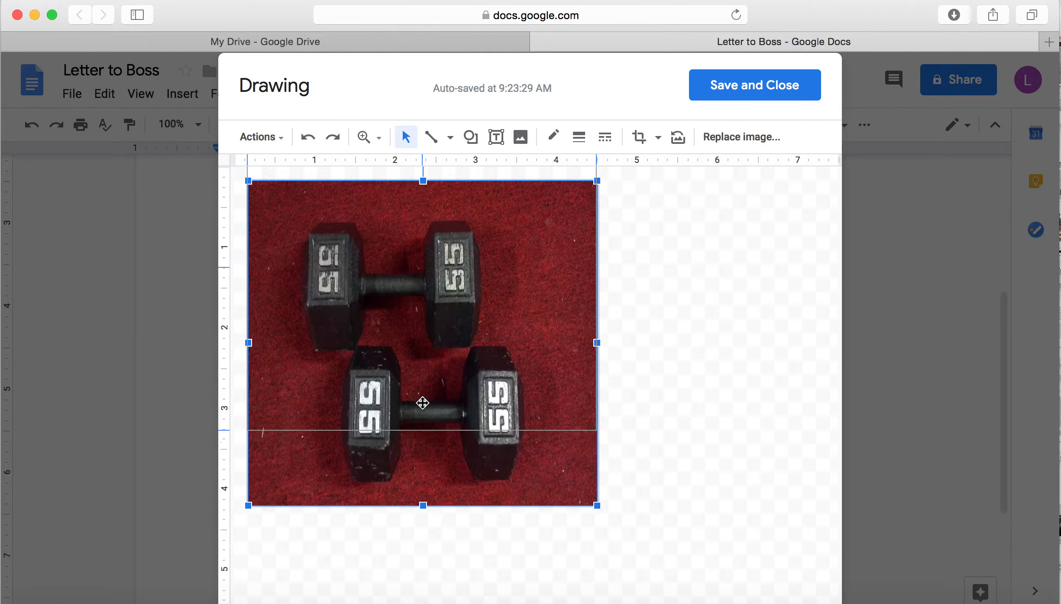
{"action": "left_click", "coordinate": [754, 85]}
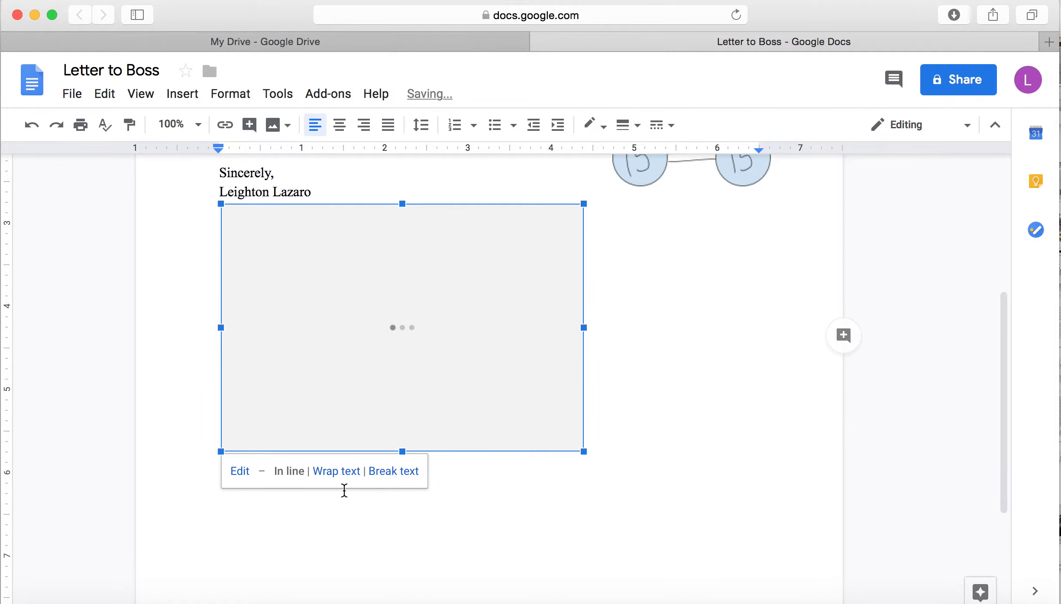
Set the dumbbell photo drawing to Wrap text, floating right beneath the sketch
{"action": "left_click", "coordinate": [335, 470]}
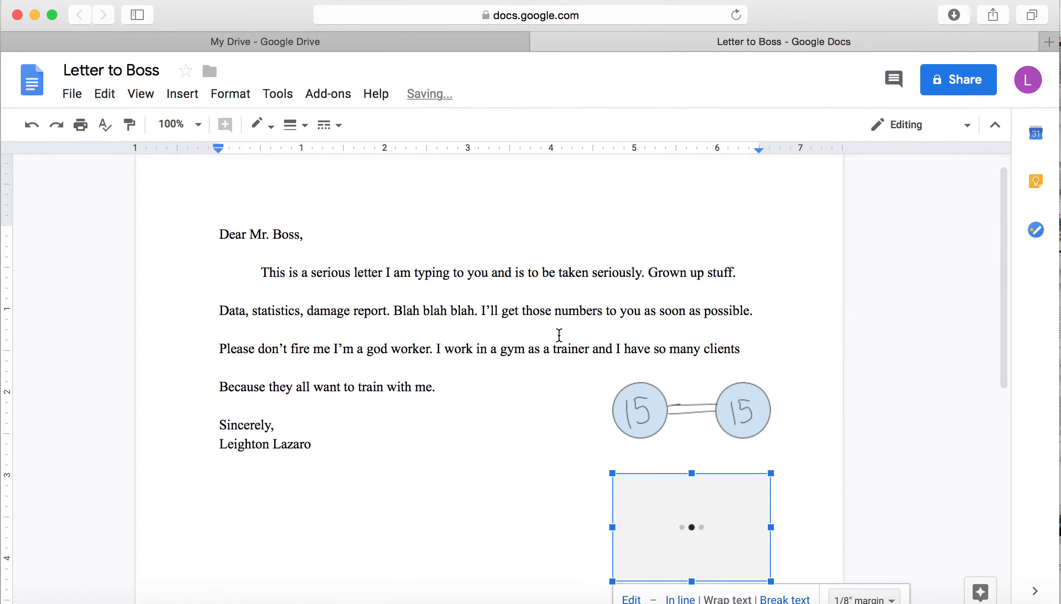
{"action": "scroll", "scroll_direction": "down", "scroll_amount": 3}
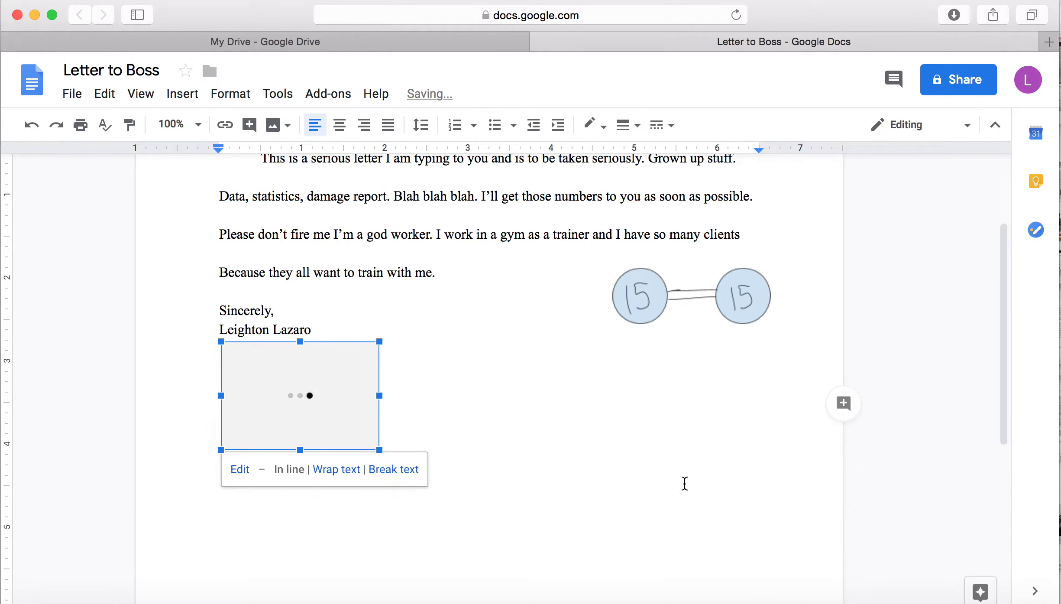
{"action": "mouse_move", "coordinate": [336, 469]}
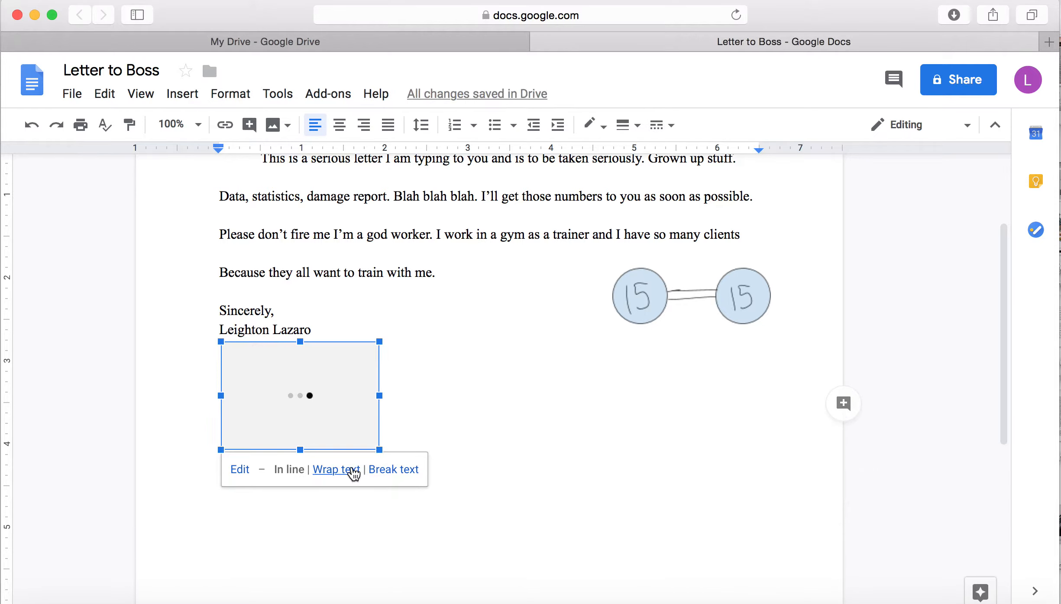
{"action": "left_click", "coordinate": [334, 469]}
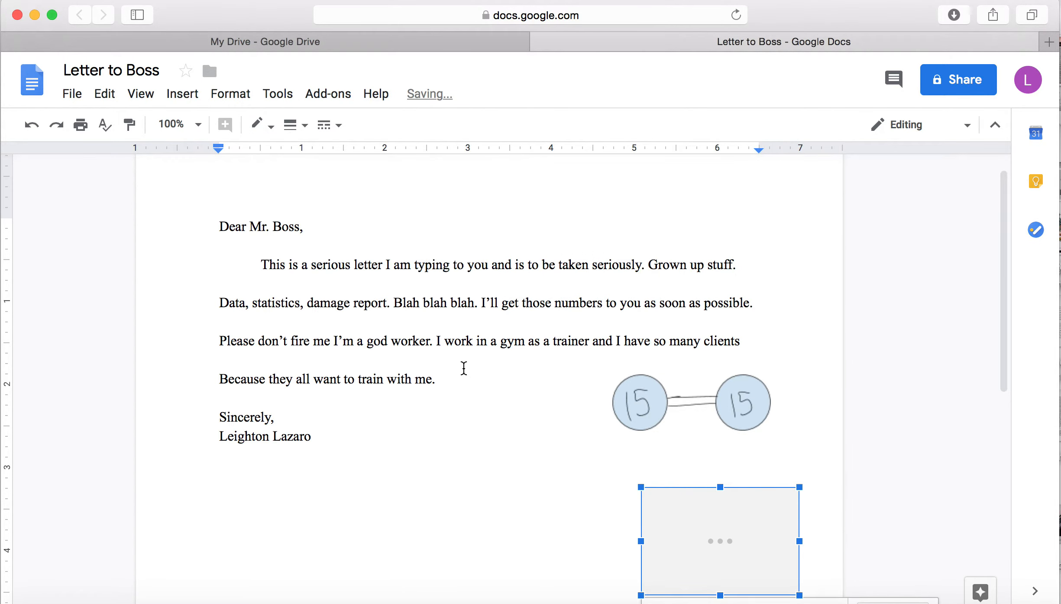
{"action": "left_click", "coordinate": [230, 94]}
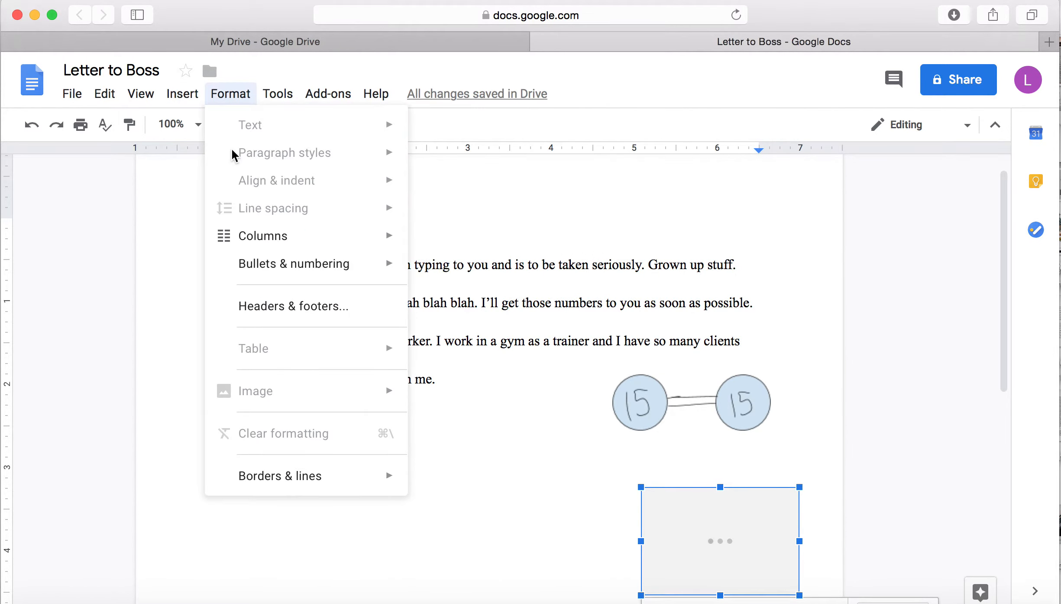
{"action": "left_click", "coordinate": [182, 94]}
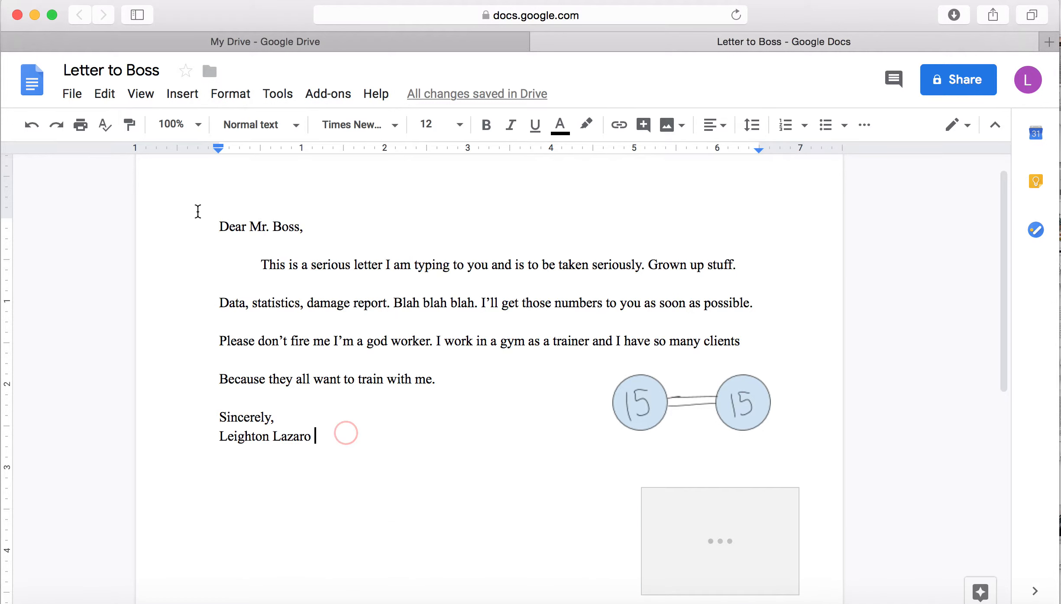
Open a third blank drawing after the typed name and show the line-type list
{"action": "left_click", "coordinate": [182, 94]}
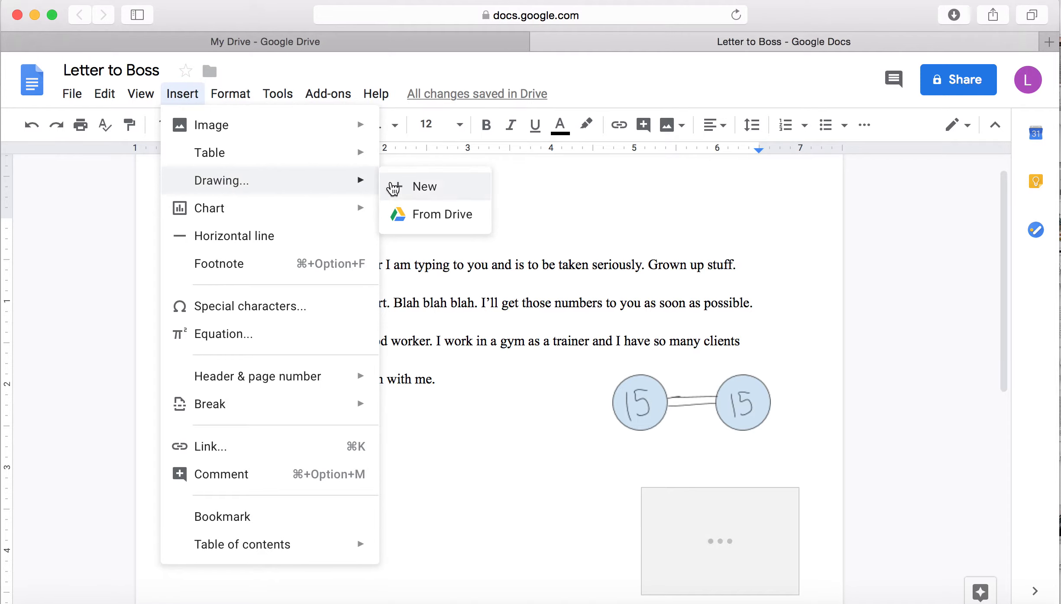
{"action": "left_click", "coordinate": [424, 187]}
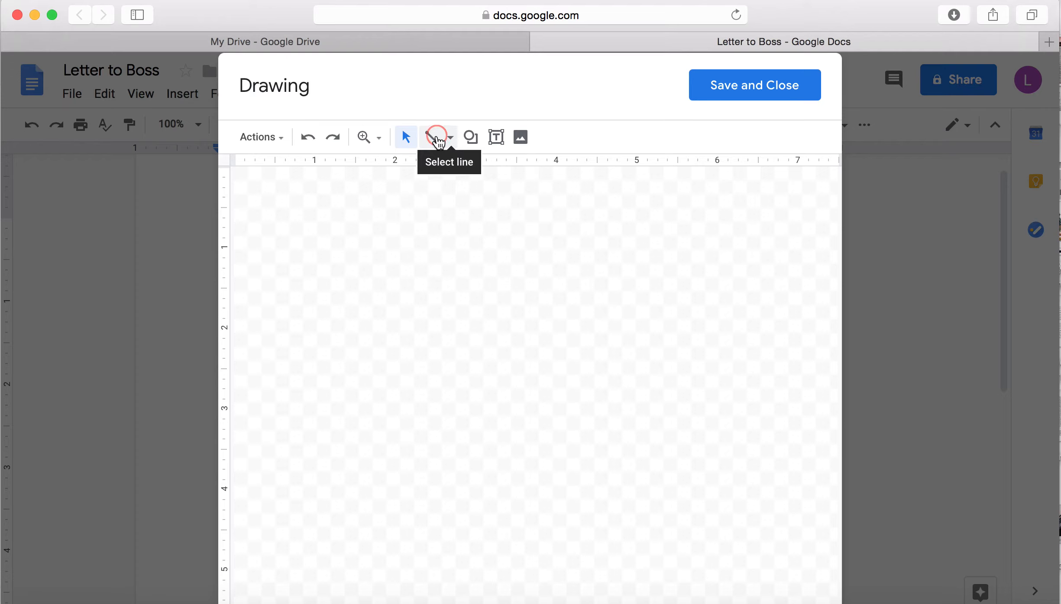
{"action": "mouse_move", "coordinate": [426, 157]}
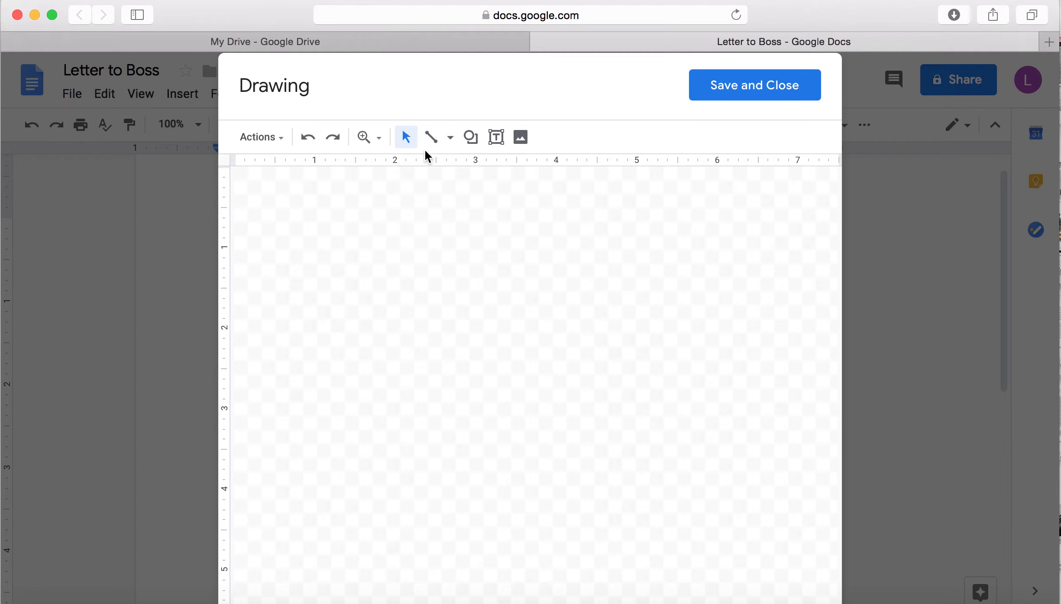
{"action": "left_click", "coordinate": [449, 137]}
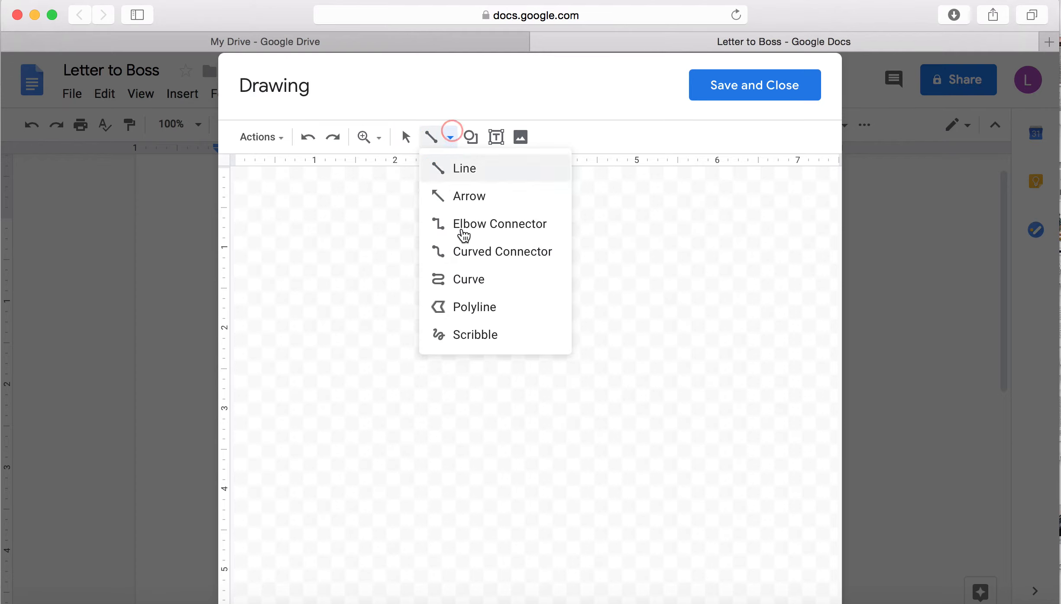
Scribble a cursive signature and save it into the letter above the typed name
{"action": "left_click", "coordinate": [475, 335]}
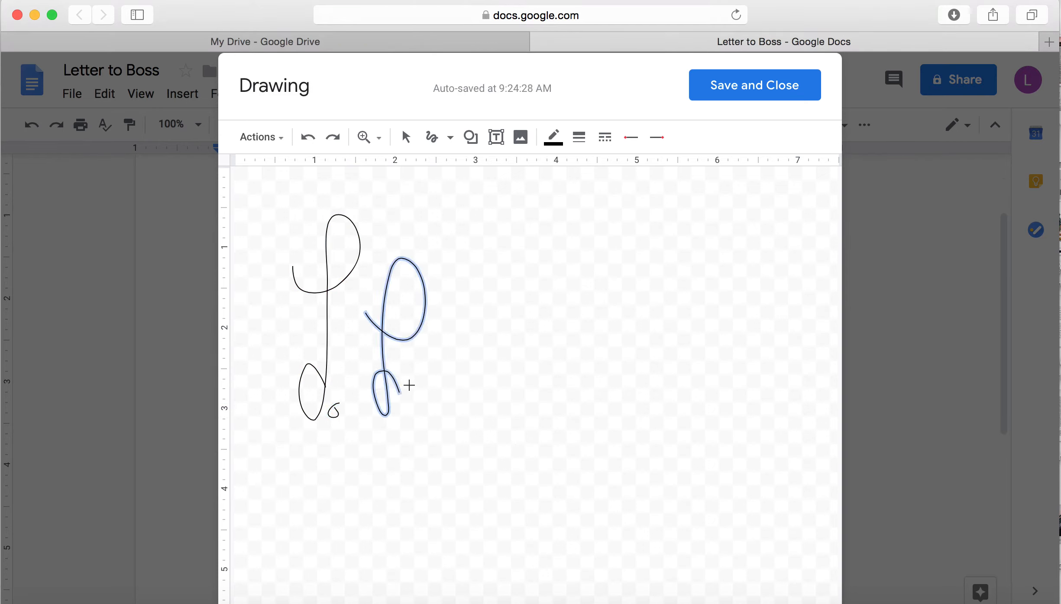
{"action": "left_click_drag", "start_coordinate": [382, 403], "coordinate": [437, 403]}
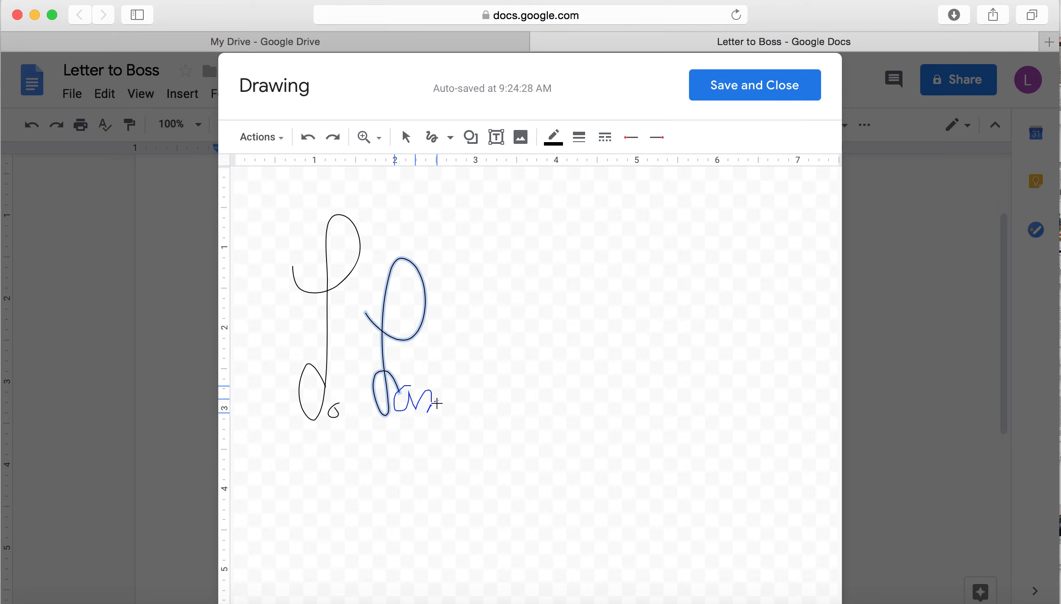
{"action": "left_click_drag", "start_coordinate": [440, 406], "coordinate": [426, 446]}
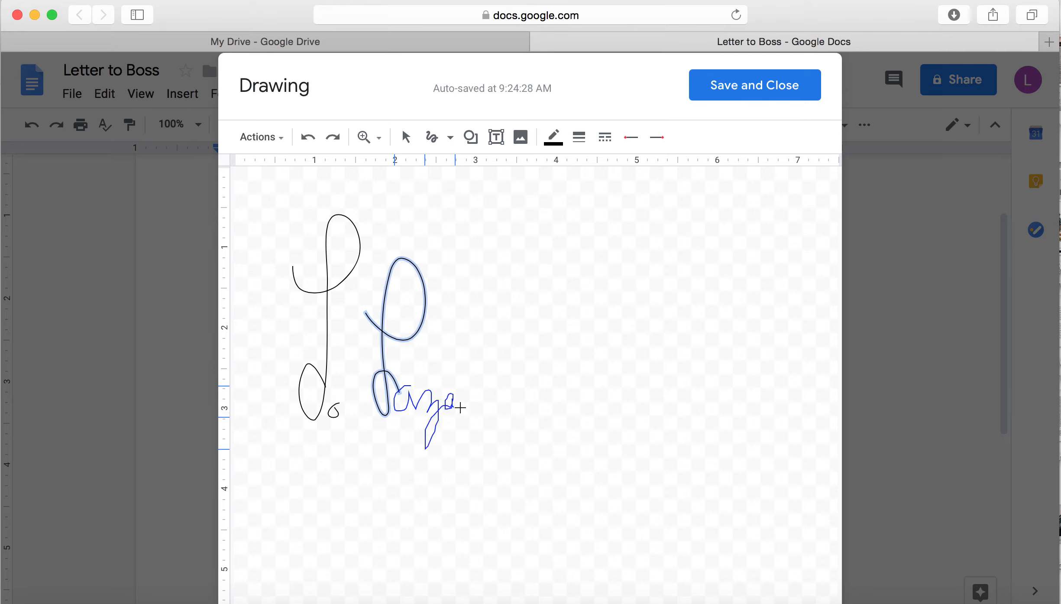
{"action": "left_click_drag", "start_coordinate": [463, 407], "coordinate": [486, 368]}
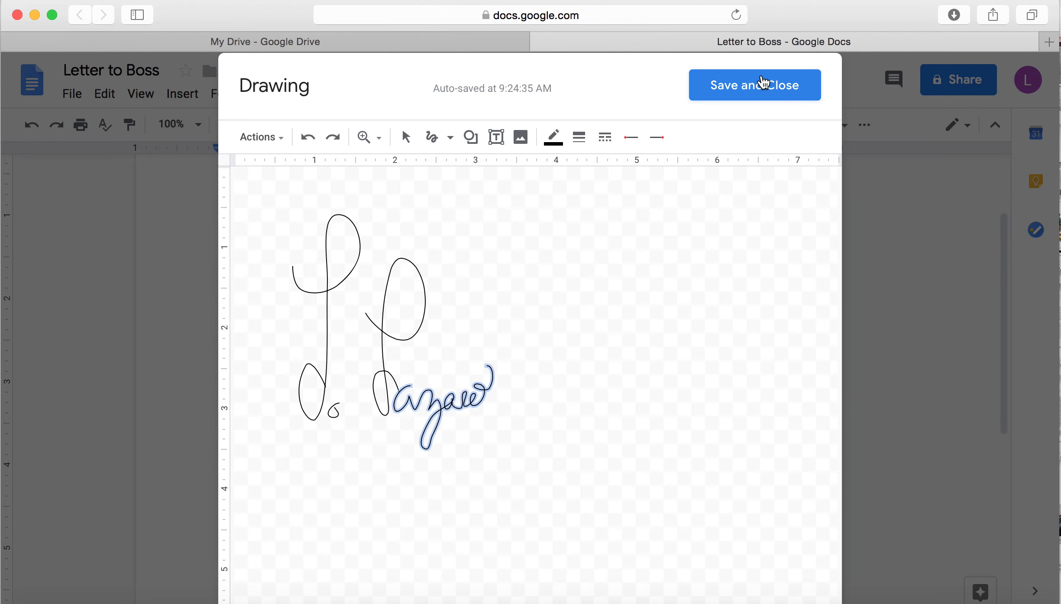
{"action": "left_click", "coordinate": [754, 84]}
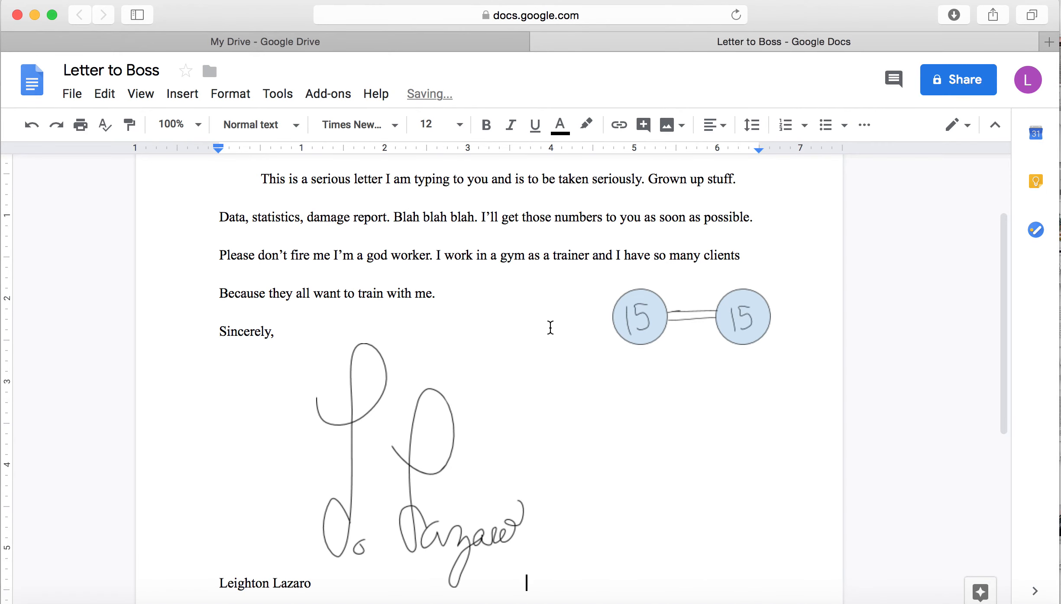
Set the signature drawing to Wrap text beneath the typed name, then start sharing the letter
{"action": "scroll", "scroll_direction": "down", "scroll_amount": 3}
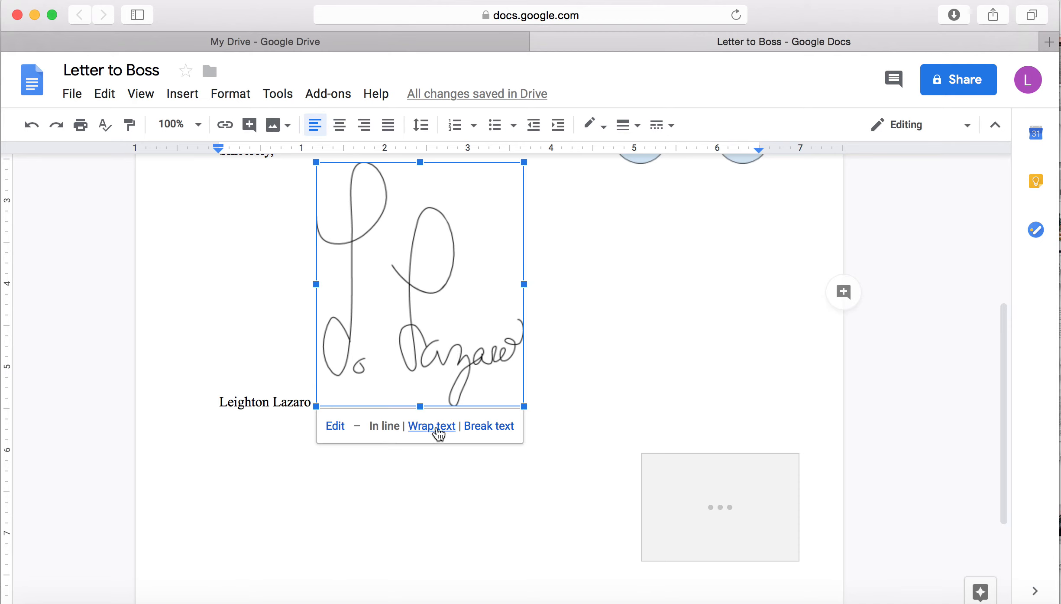
{"action": "left_click", "coordinate": [431, 426]}
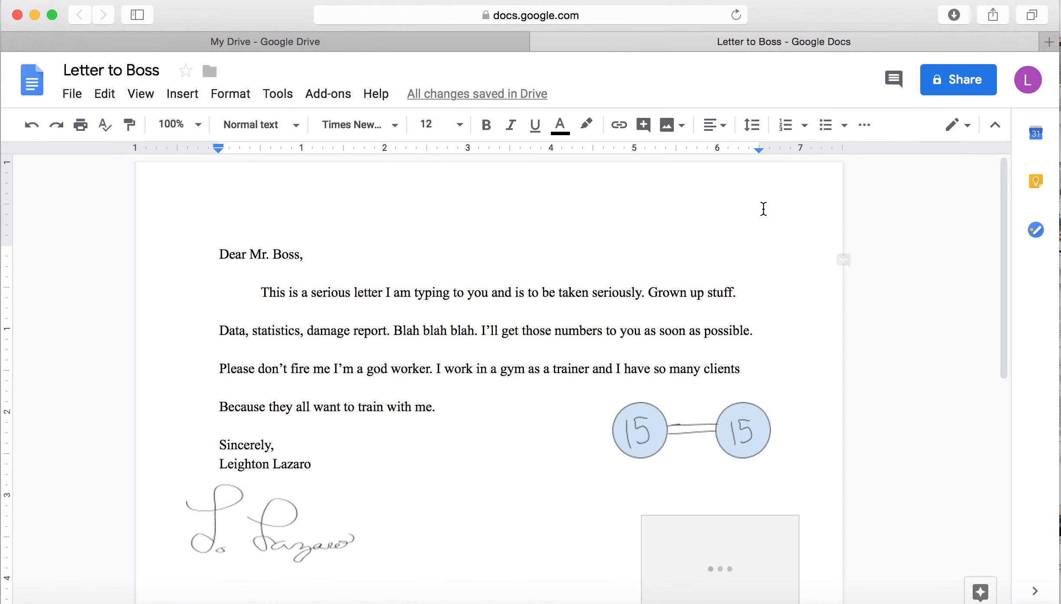
{"action": "left_click", "coordinate": [959, 79]}
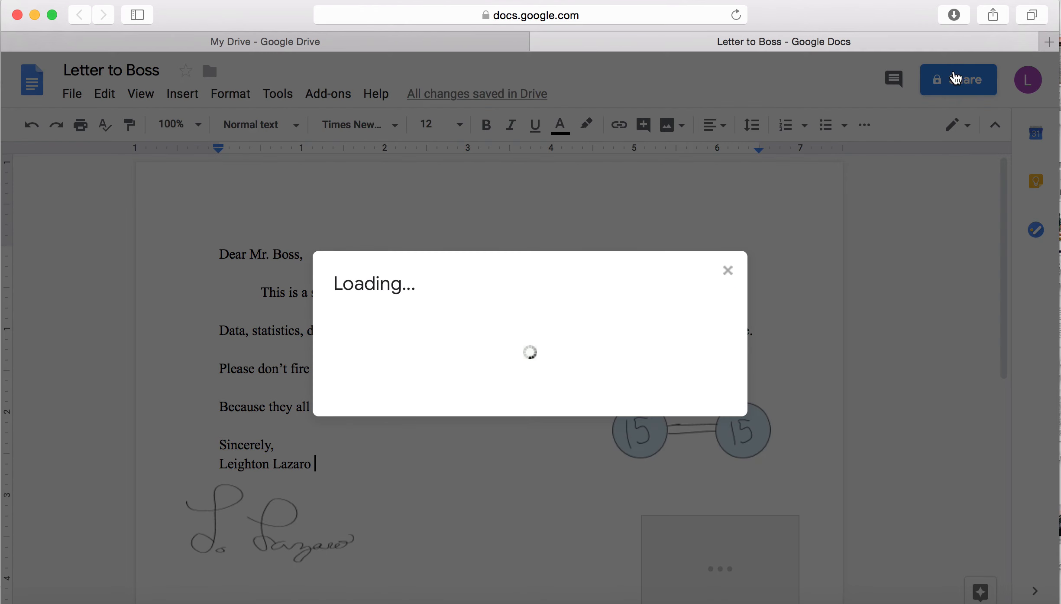